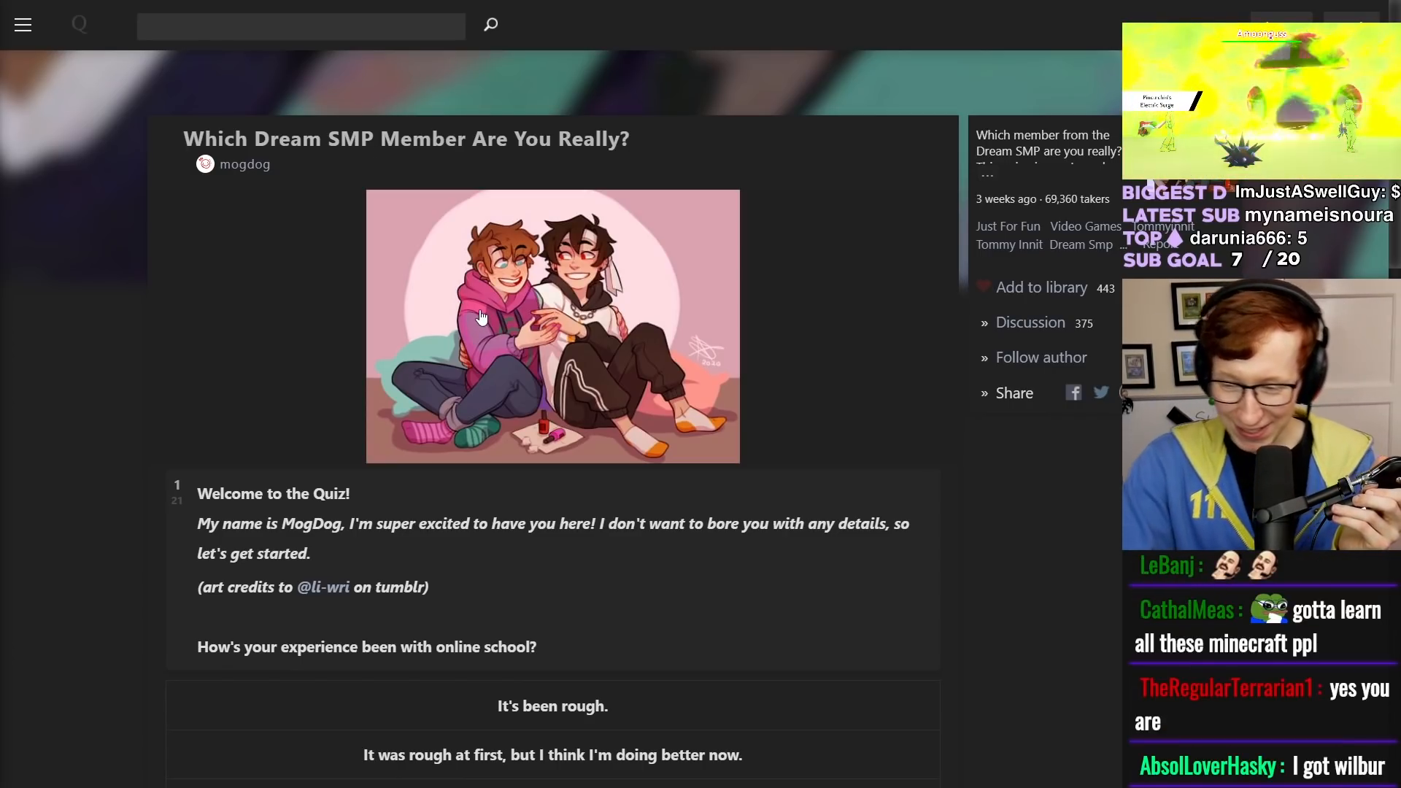
- Scroll through the quiz intro and answer Question 1 about online school
{"action": "scroll", "scroll_direction": "down", "scroll_amount": 3}
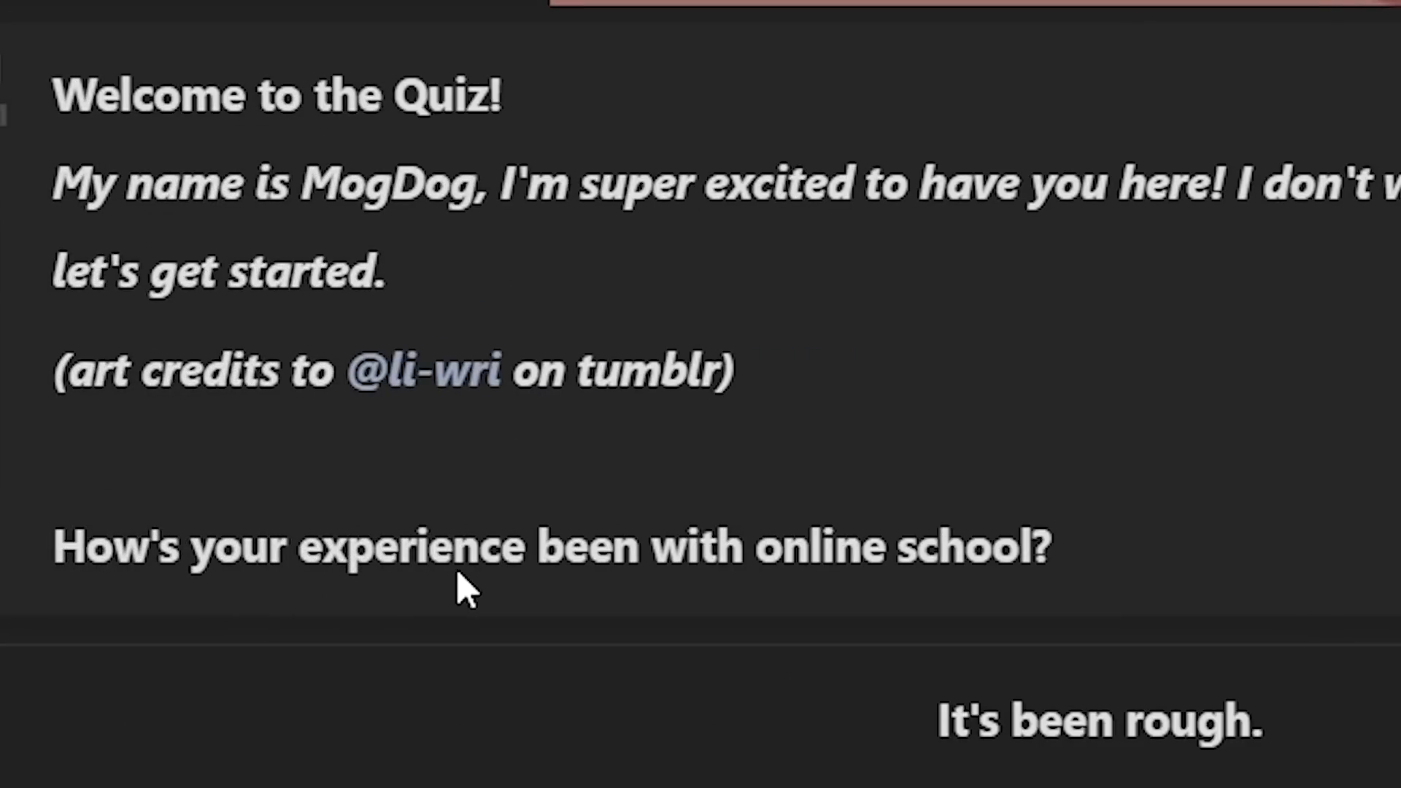
{"action": "mouse_move", "coordinate": [1086, 546]}
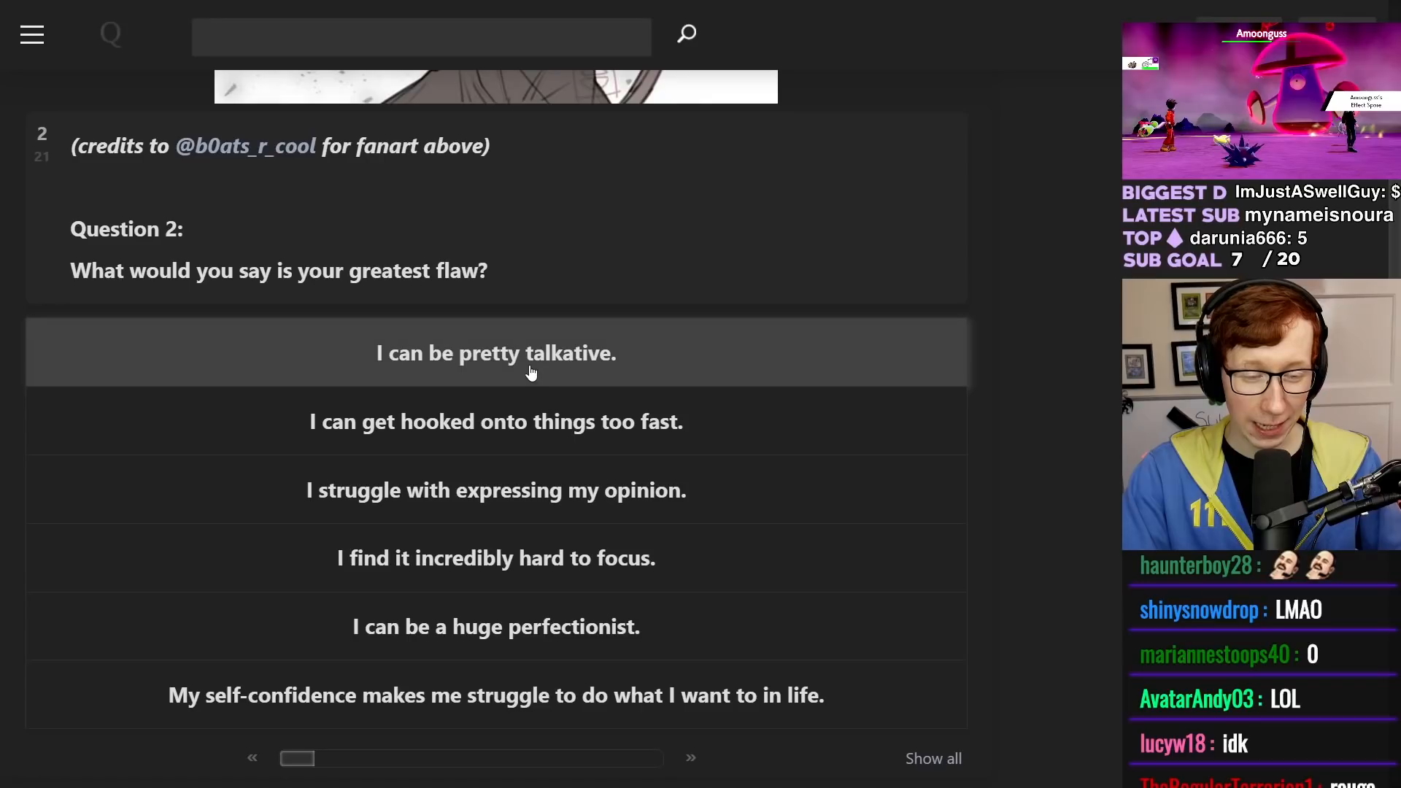
{"action": "mouse_move", "coordinate": [613, 435]}
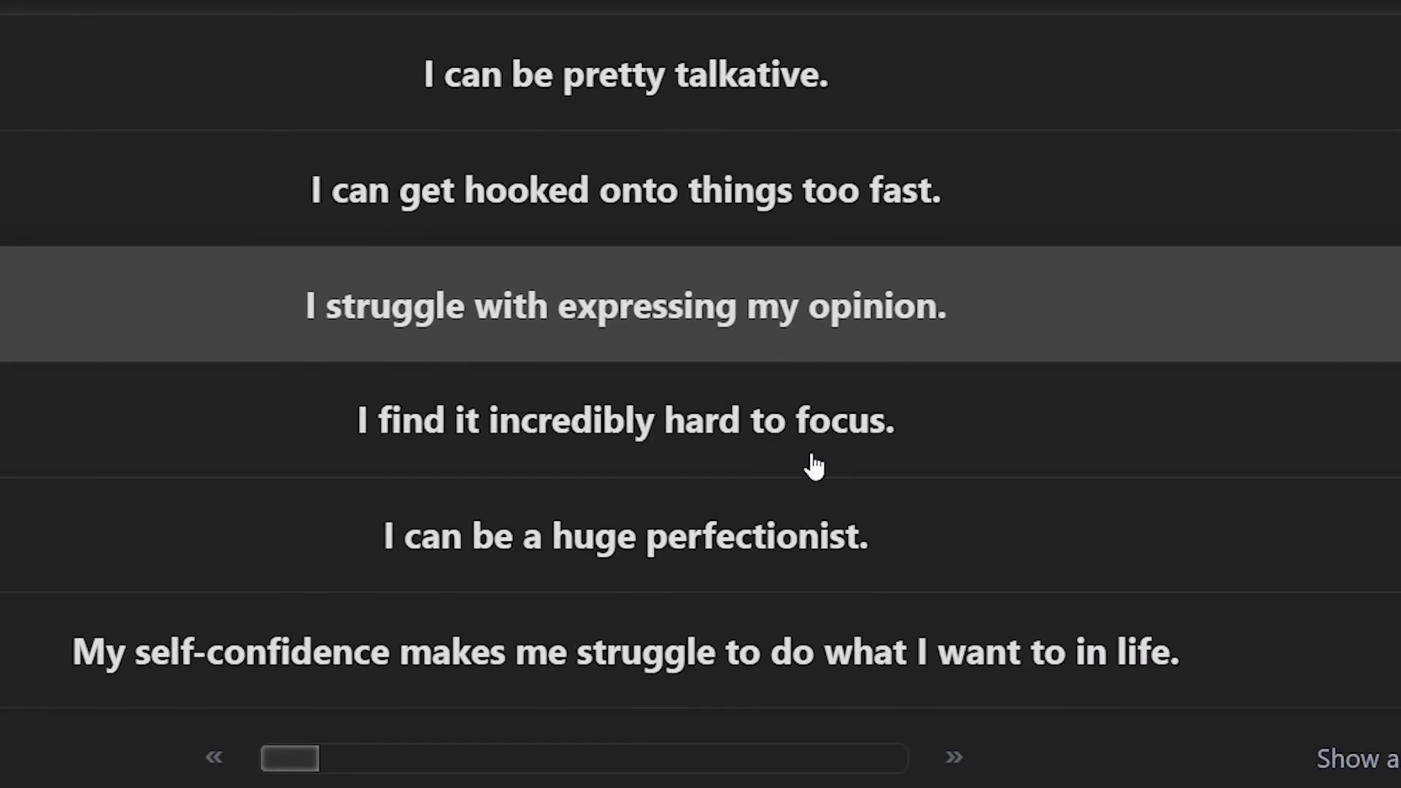
{"action": "mouse_move", "coordinate": [470, 576]}
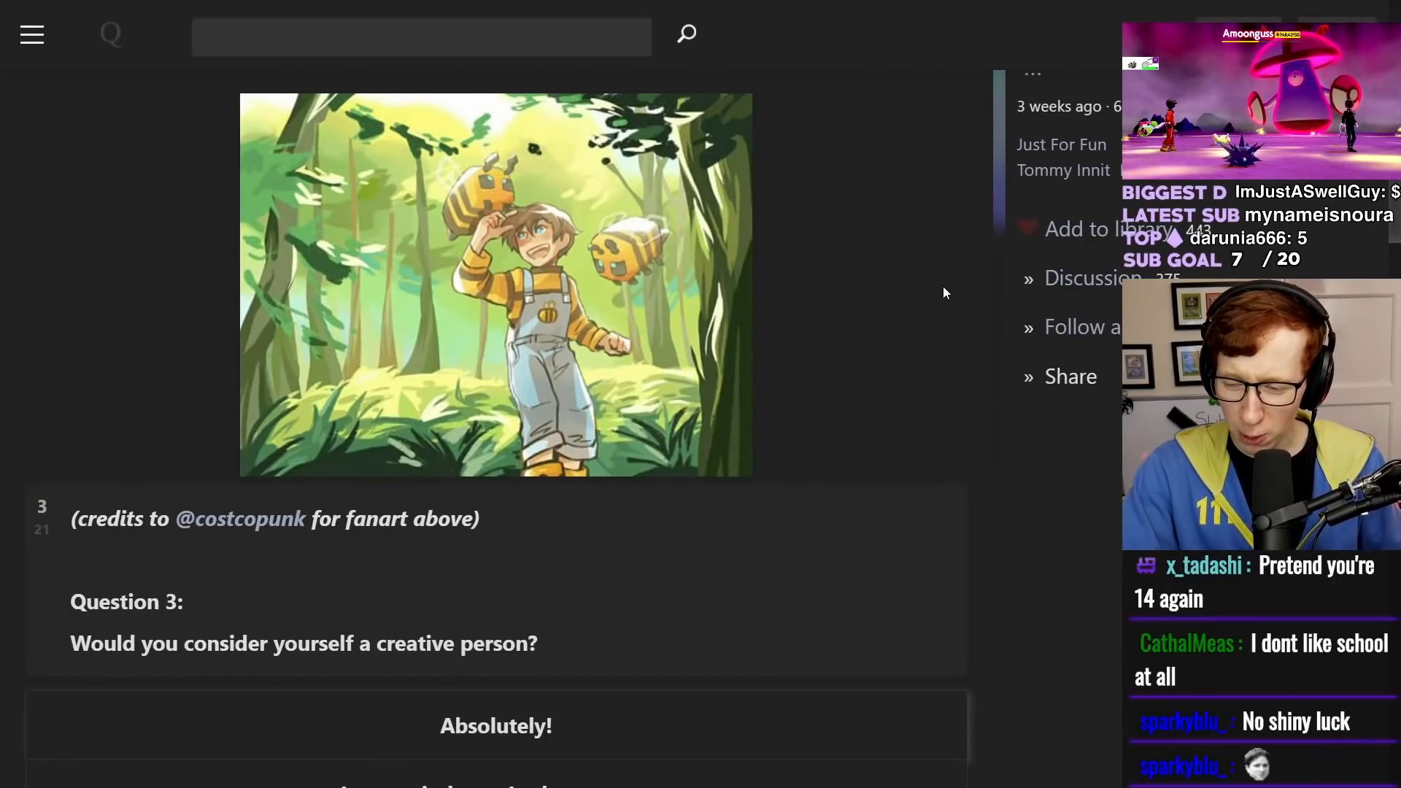
- Answer Questions 2 through 4, scrolling down to each new question
{"action": "scroll", "scroll_direction": "down", "scroll_amount": 3}
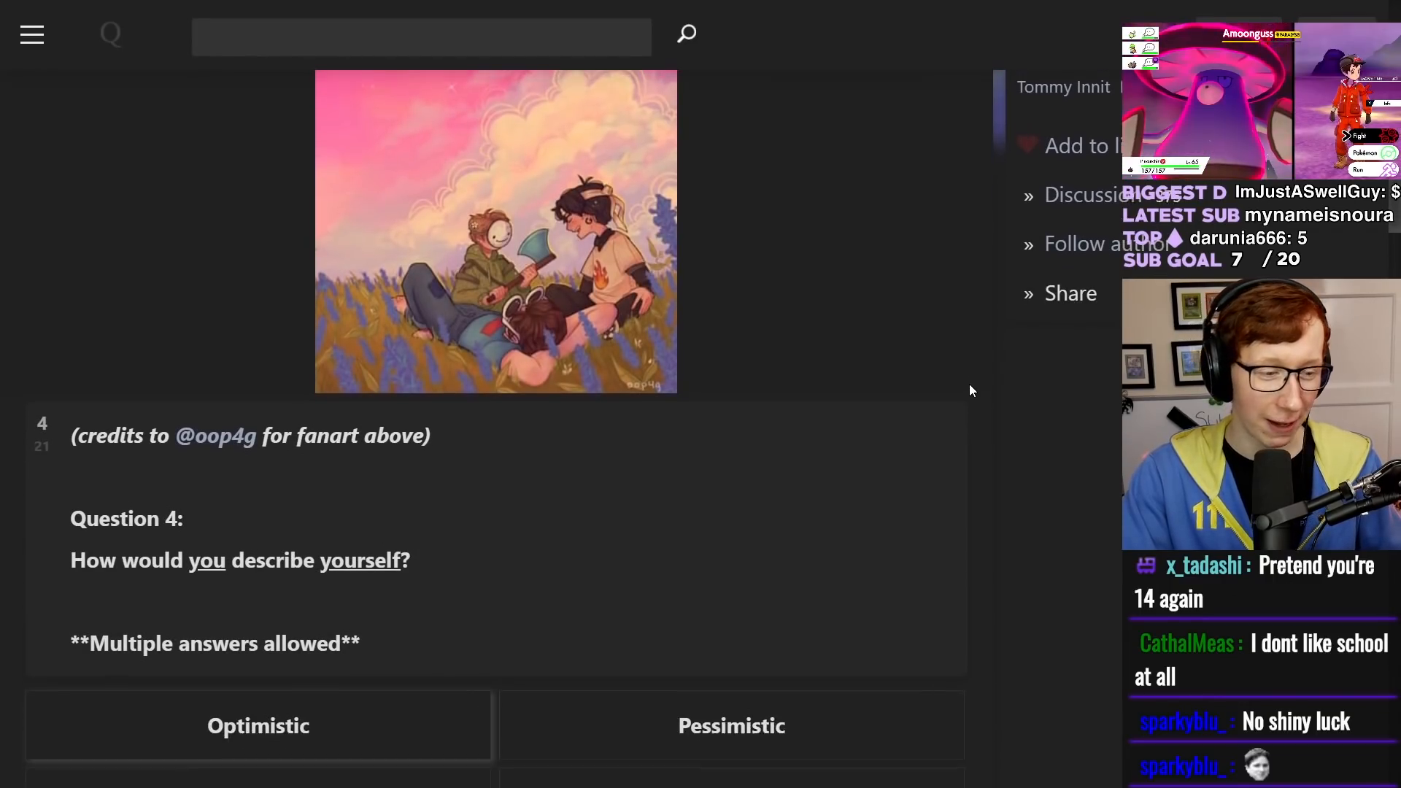
{"action": "scroll", "scroll_direction": "down", "scroll_amount": 3}
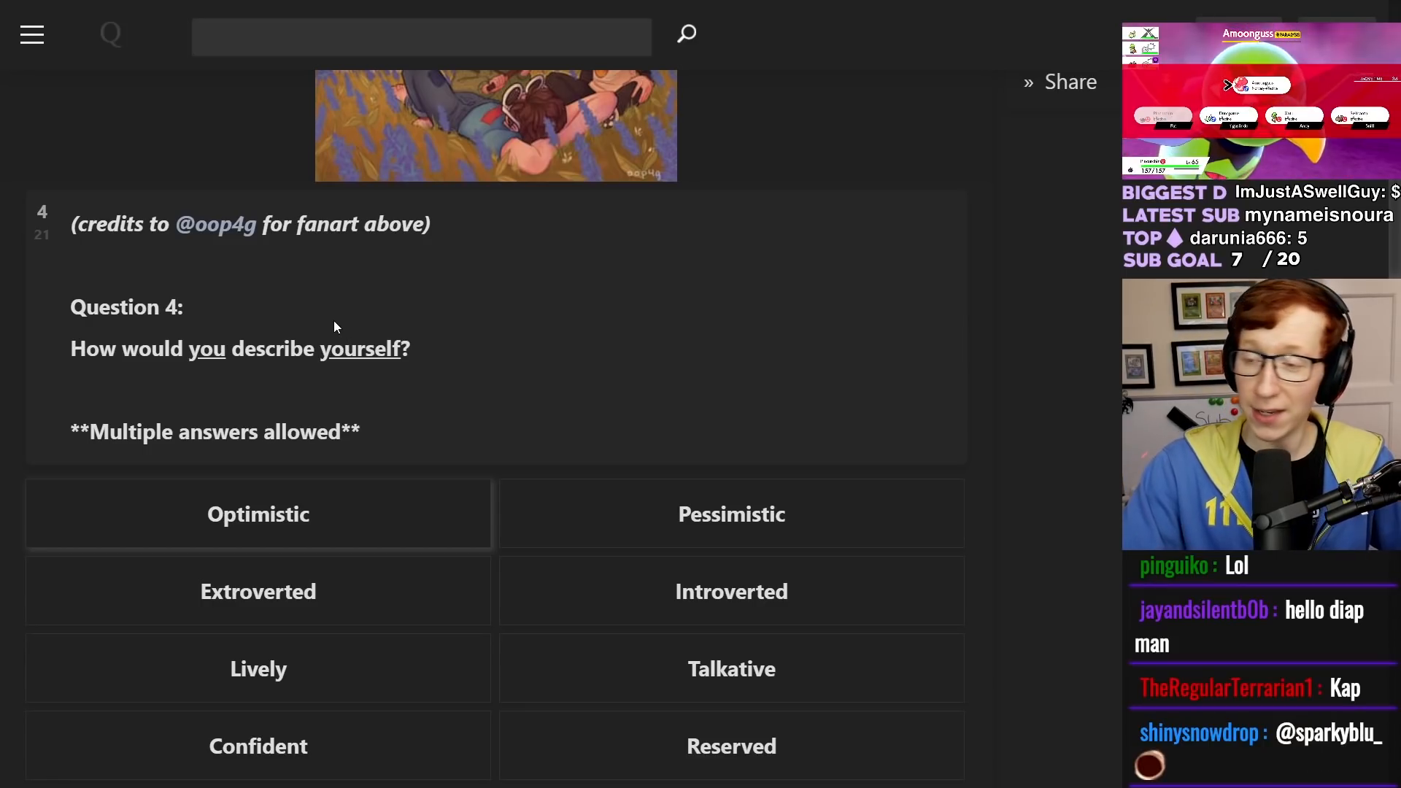
{"action": "mouse_move", "coordinate": [461, 236]}
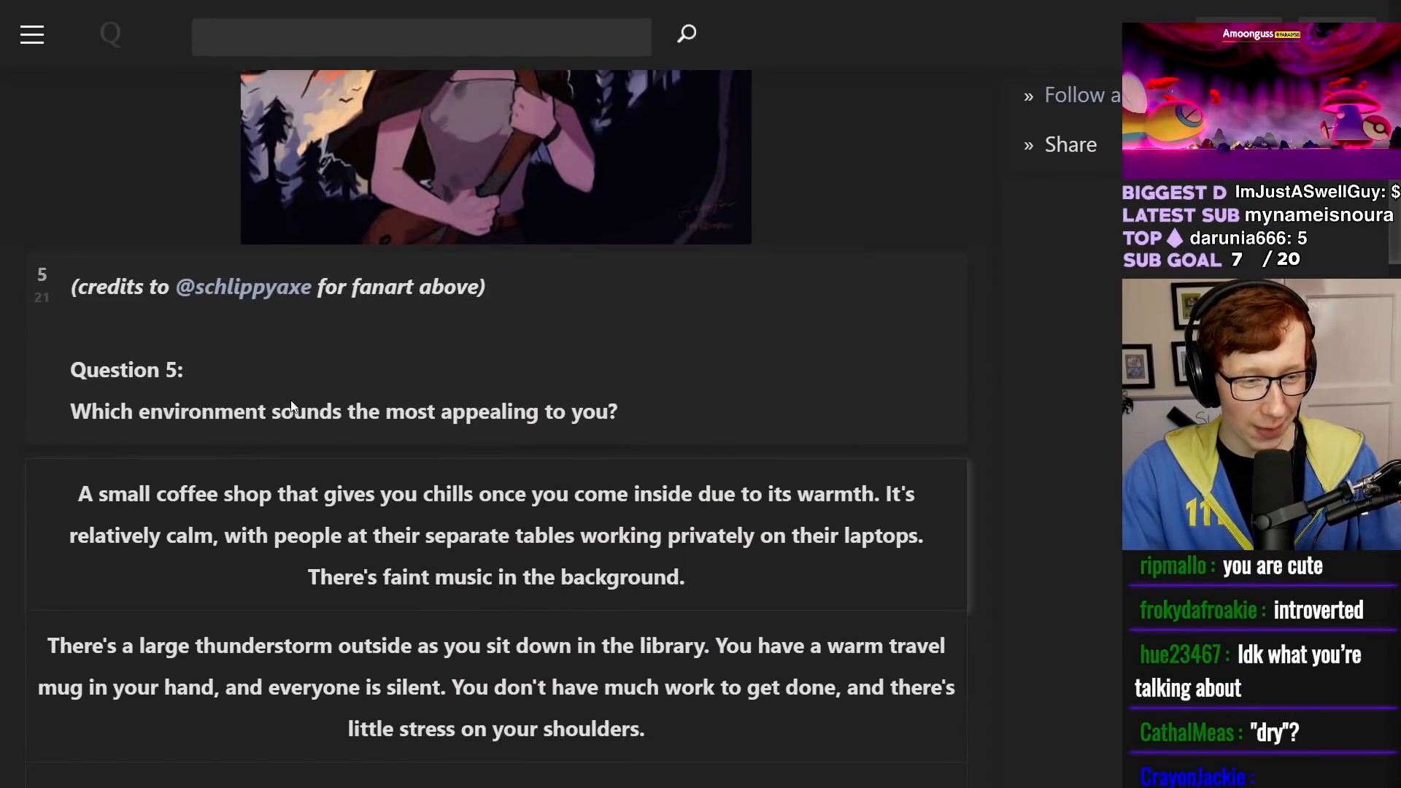
- Answer Questions 5 through 7 and scroll to Question 8 about talking or stillness
{"action": "scroll", "scroll_direction": "down", "scroll_amount": 3}
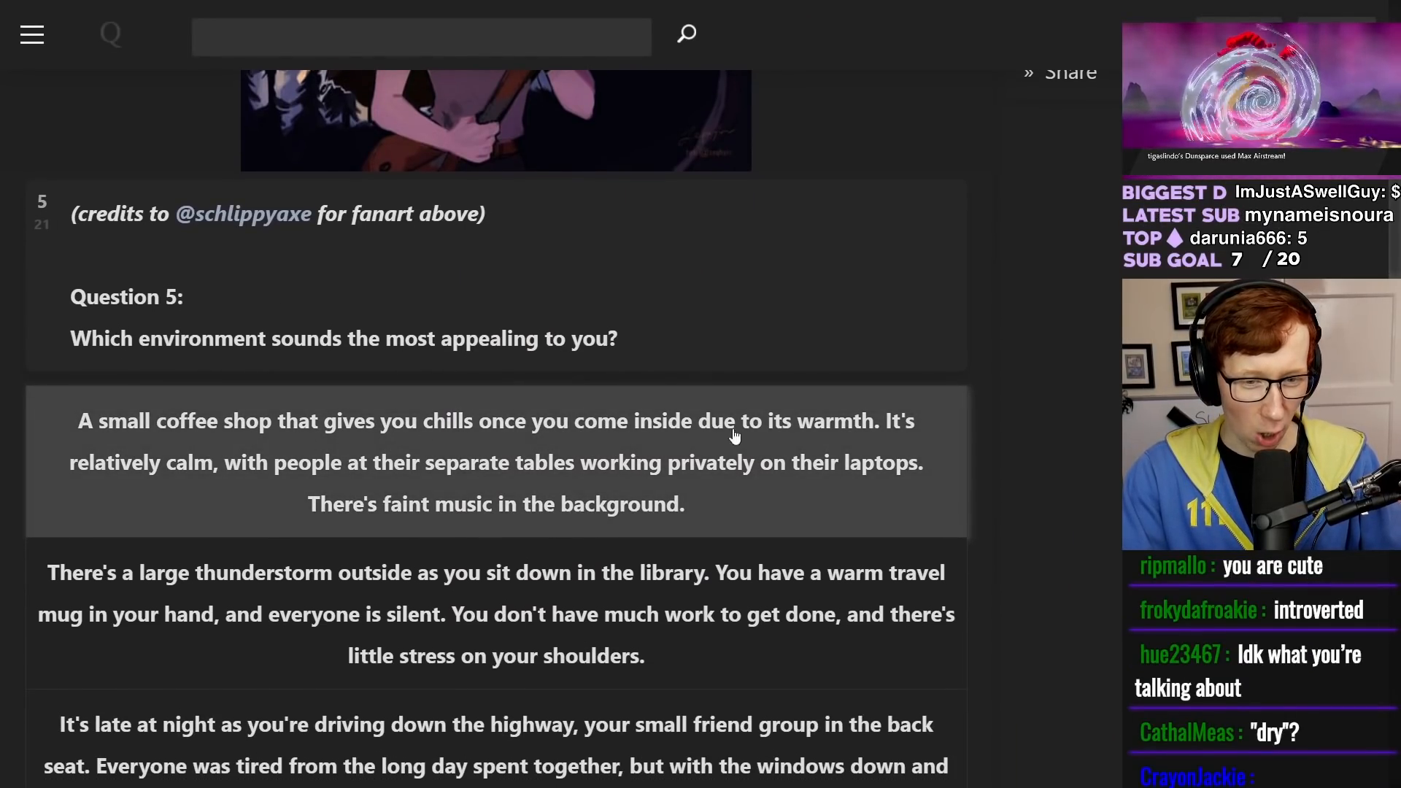
{"action": "scroll", "scroll_direction": "down", "scroll_amount": 3}
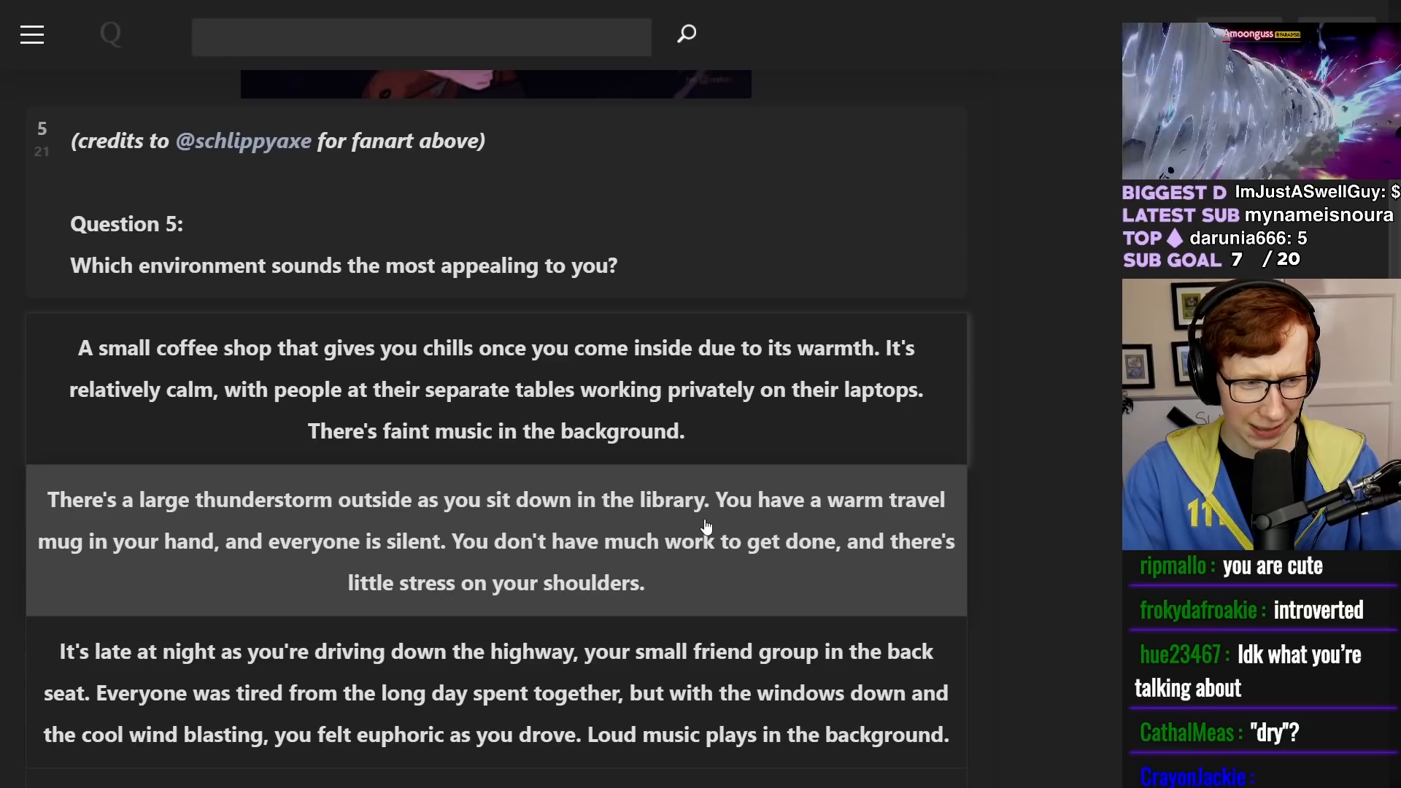
{"action": "scroll", "scroll_direction": "down", "scroll_amount": 3}
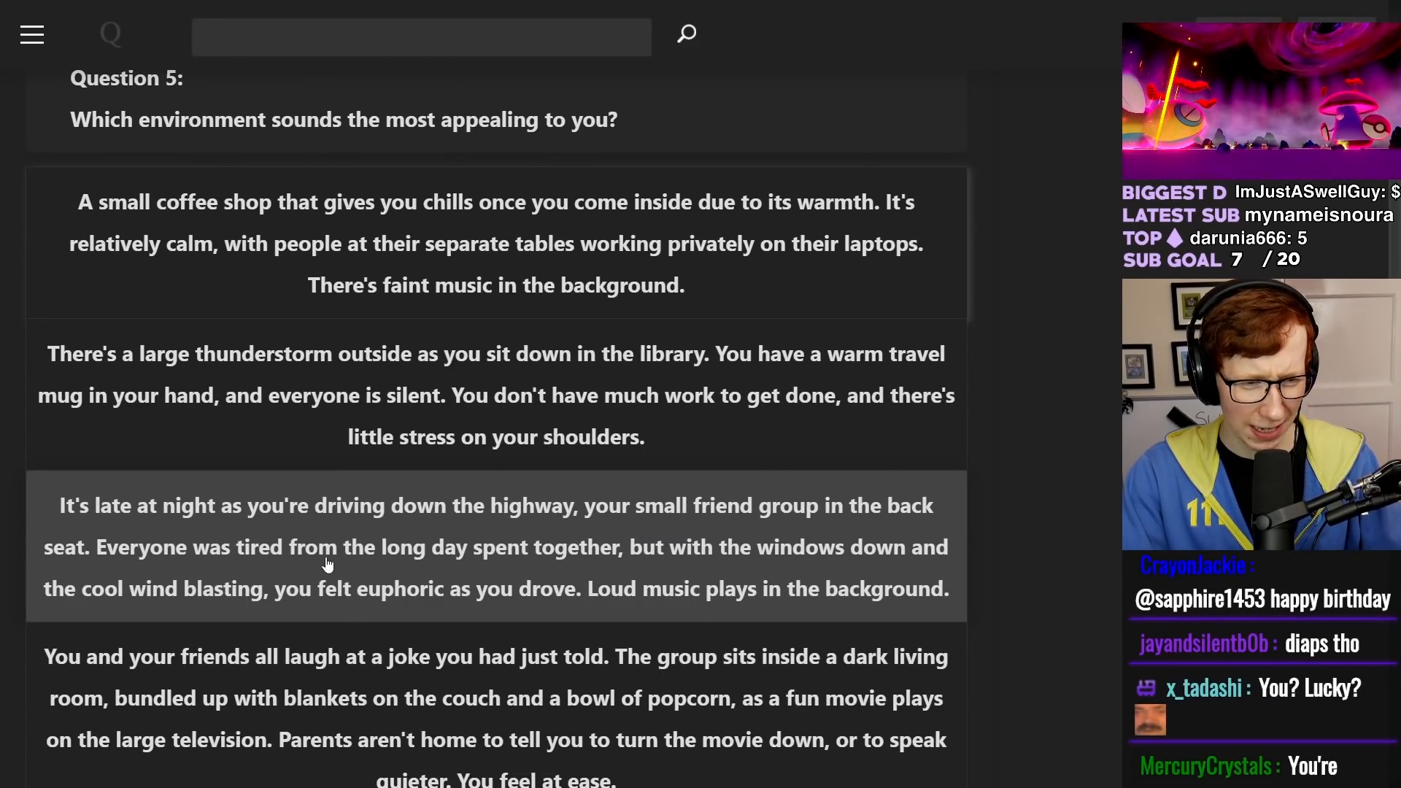
{"action": "scroll", "scroll_direction": "down", "scroll_amount": 3}
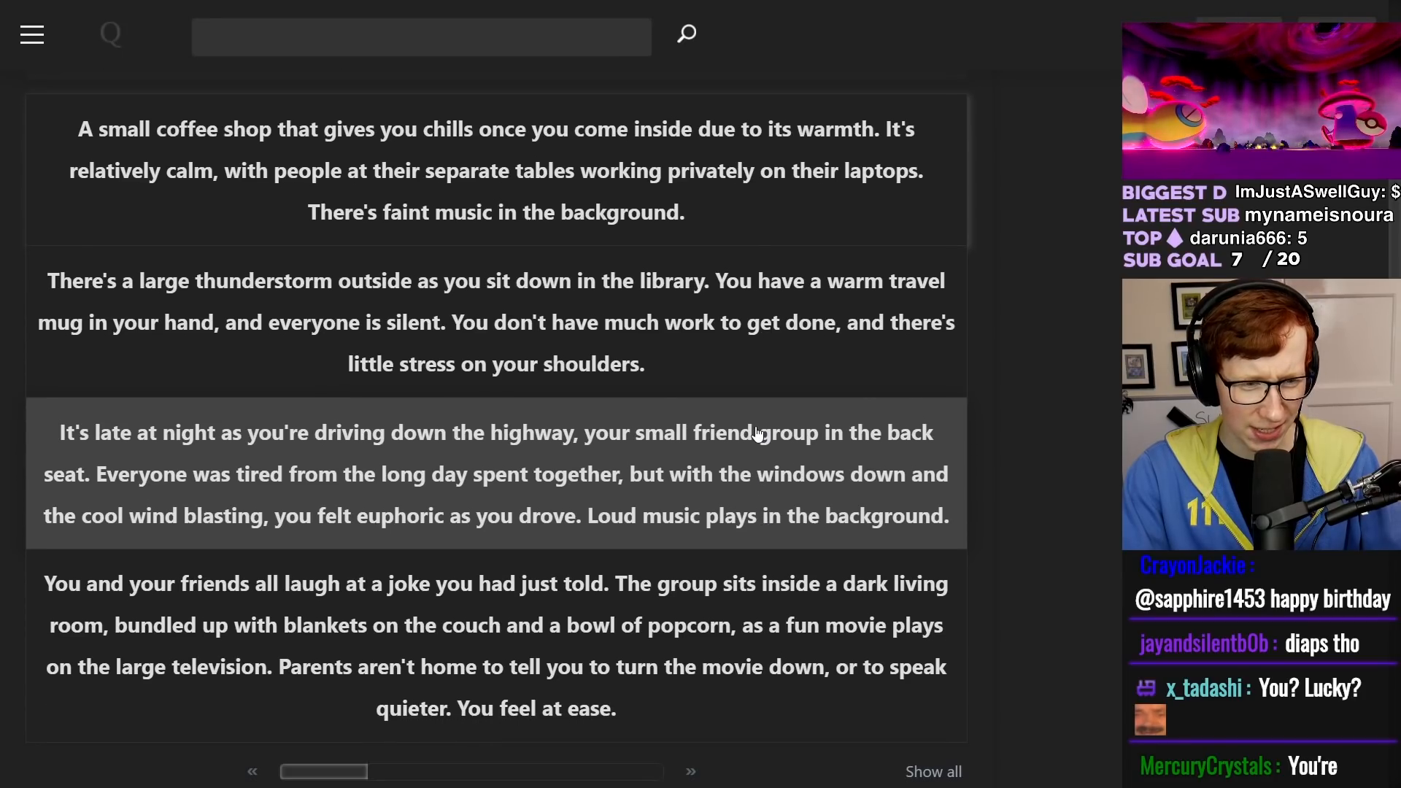
{"action": "scroll", "scroll_direction": "down", "scroll_amount": 3}
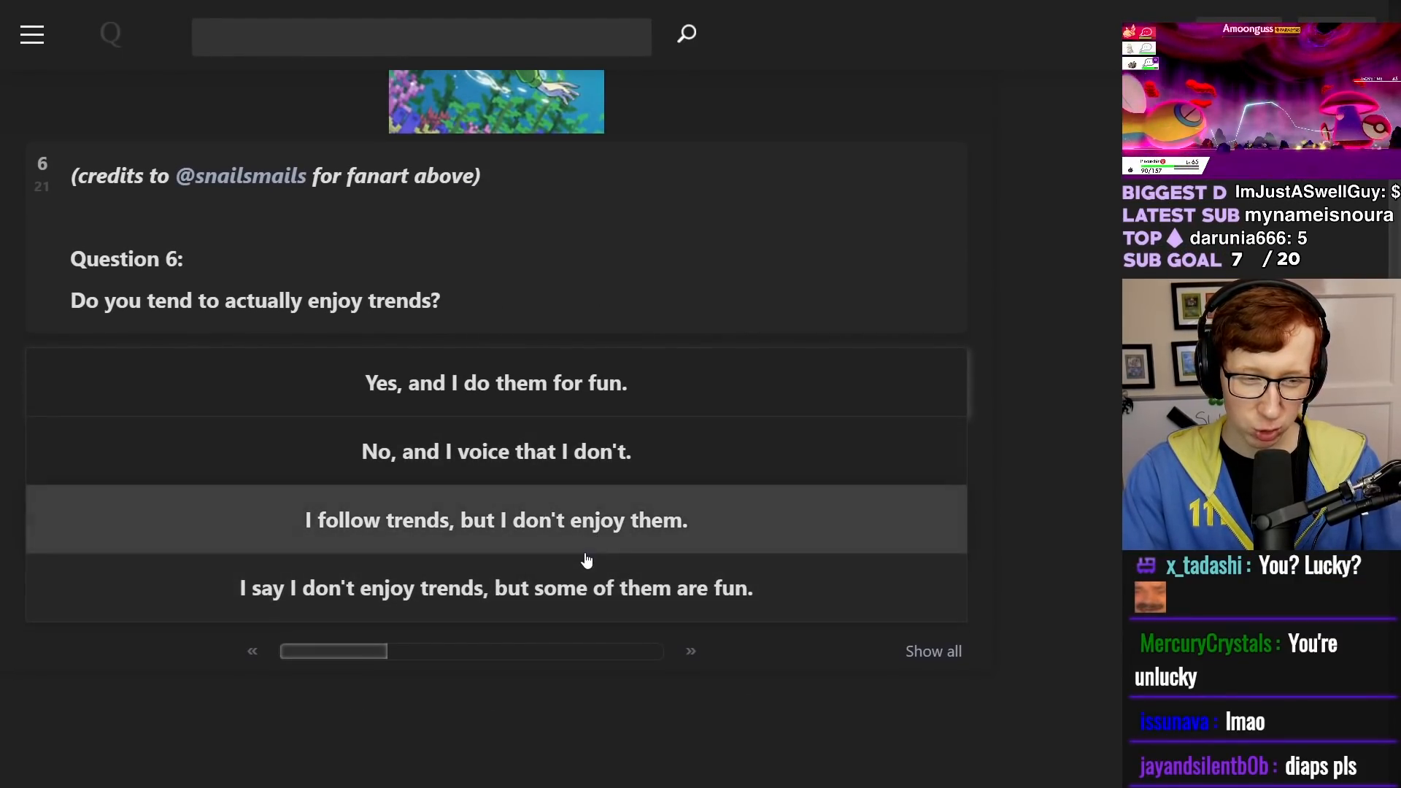
{"action": "mouse_move", "coordinate": [560, 605]}
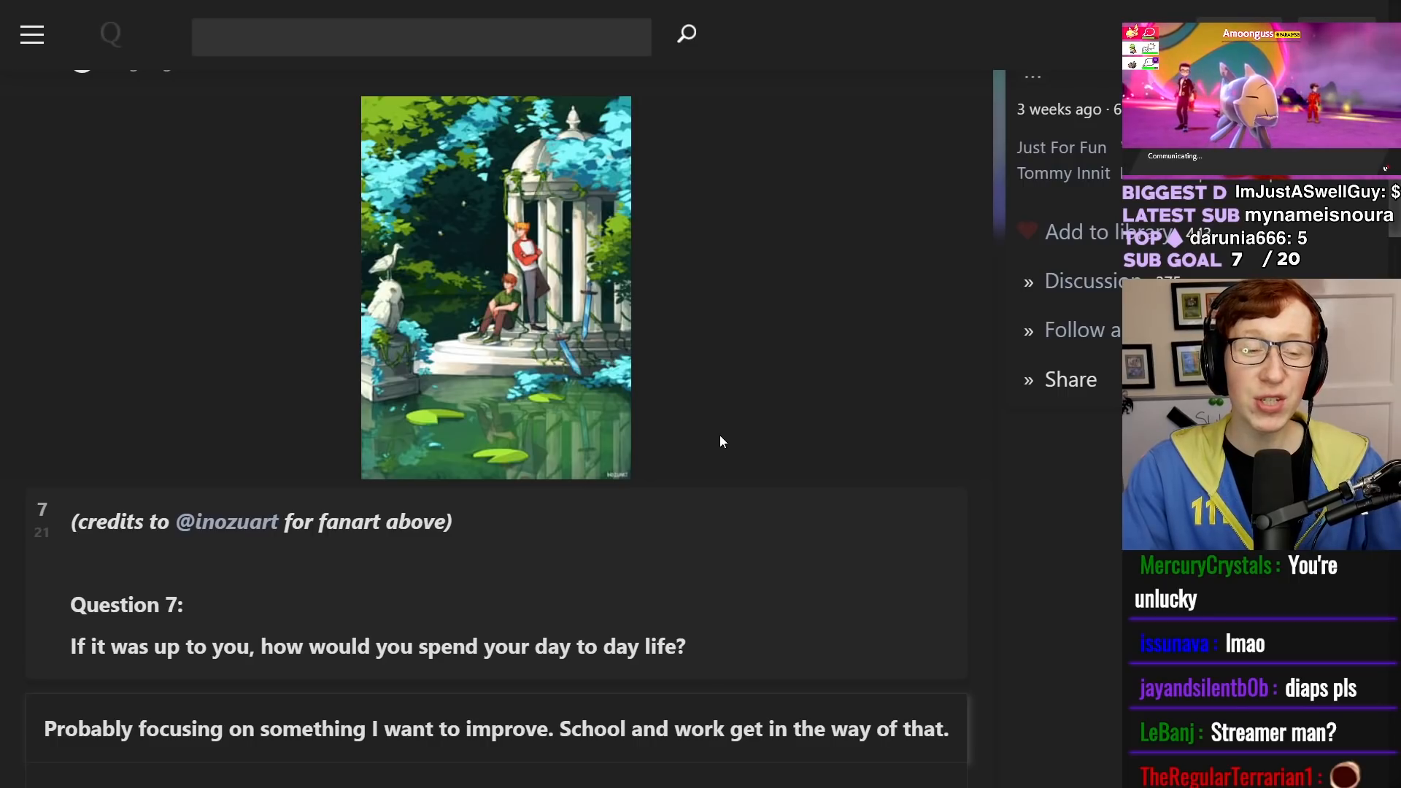
{"action": "scroll", "scroll_direction": "down", "scroll_amount": 3}
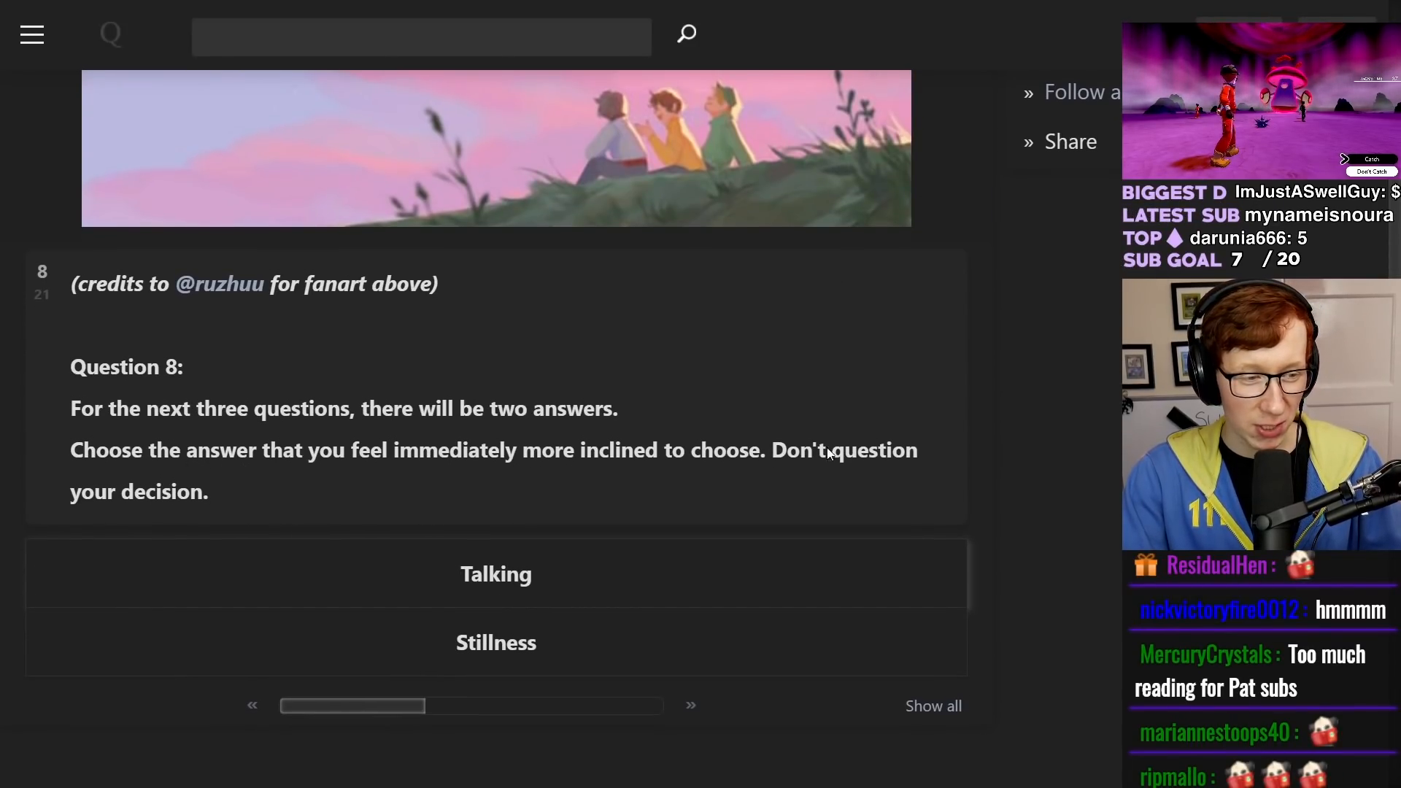
- Choose Stillness for Question 8, answer Questions 9–12, and reach Question 13 on texting habits
{"action": "scroll", "scroll_direction": "down", "scroll_amount": 3}
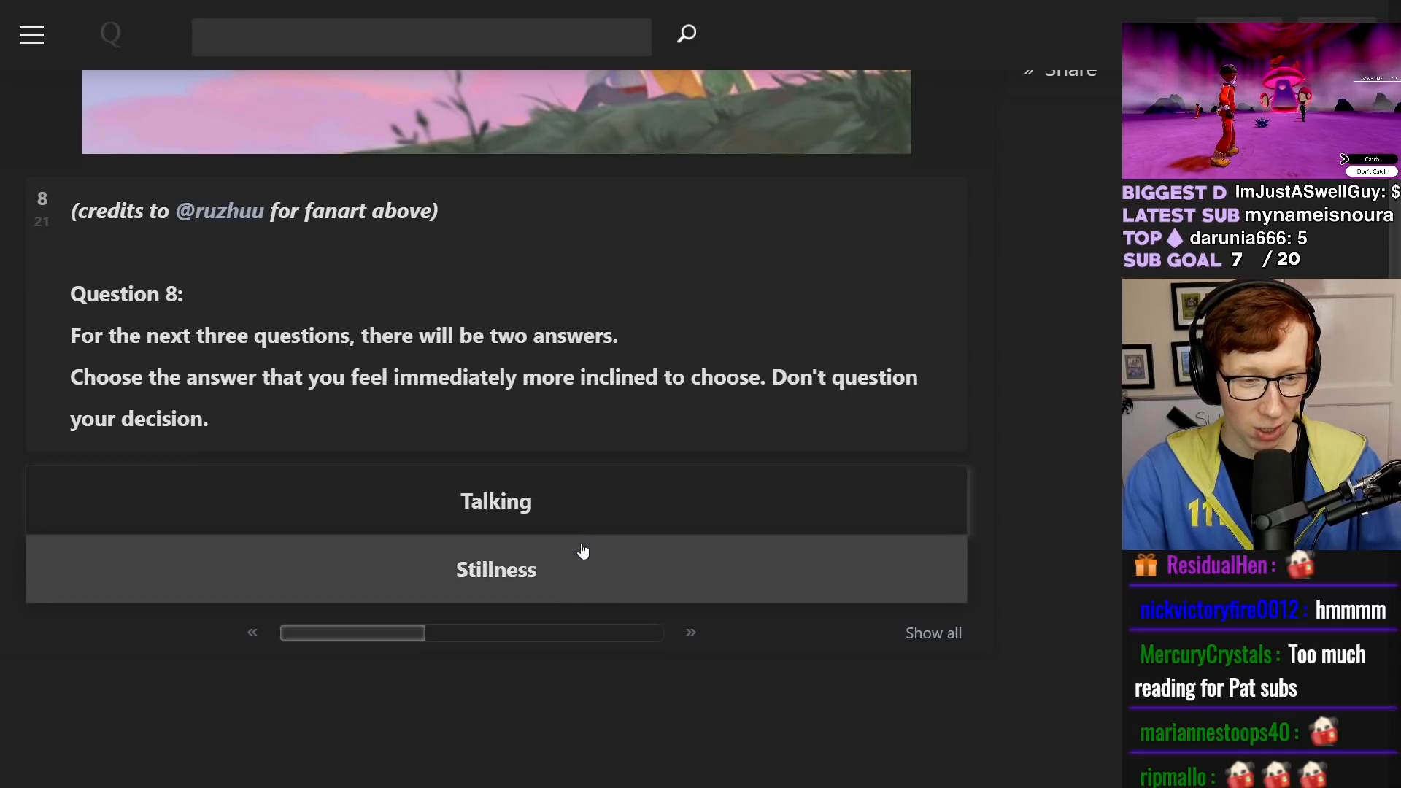
{"action": "mouse_move", "coordinate": [503, 578]}
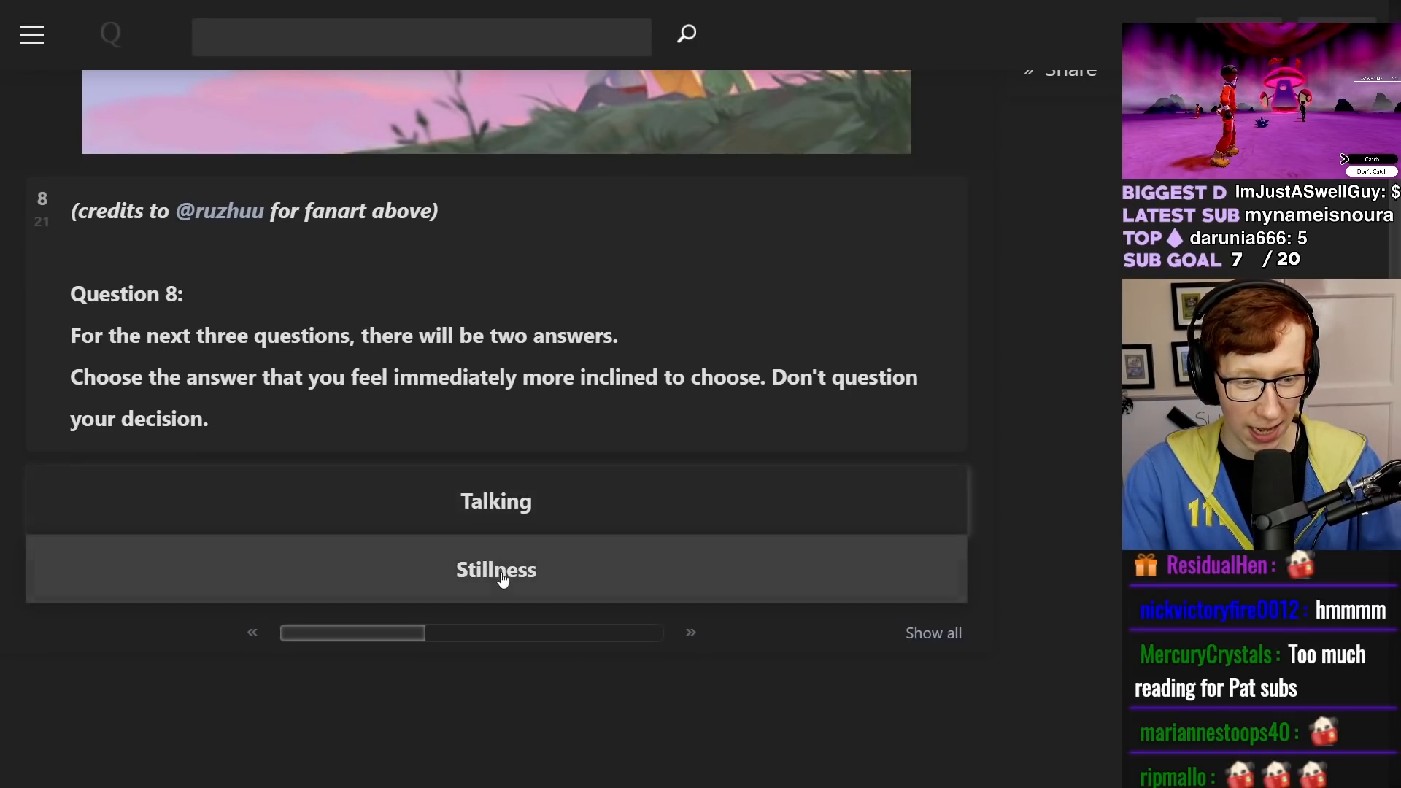
{"action": "left_click", "coordinate": [497, 569]}
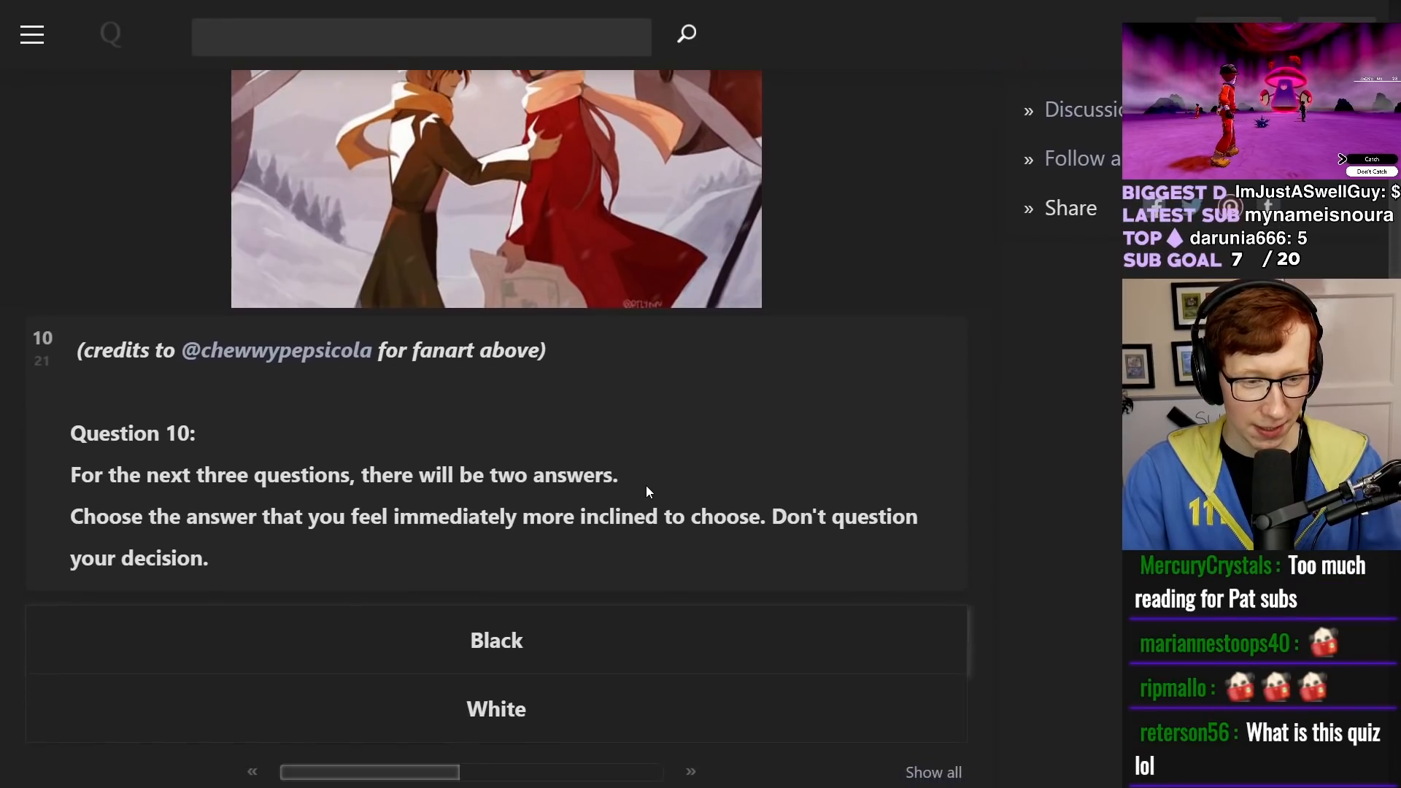
{"action": "scroll", "scroll_direction": "down", "scroll_amount": 3}
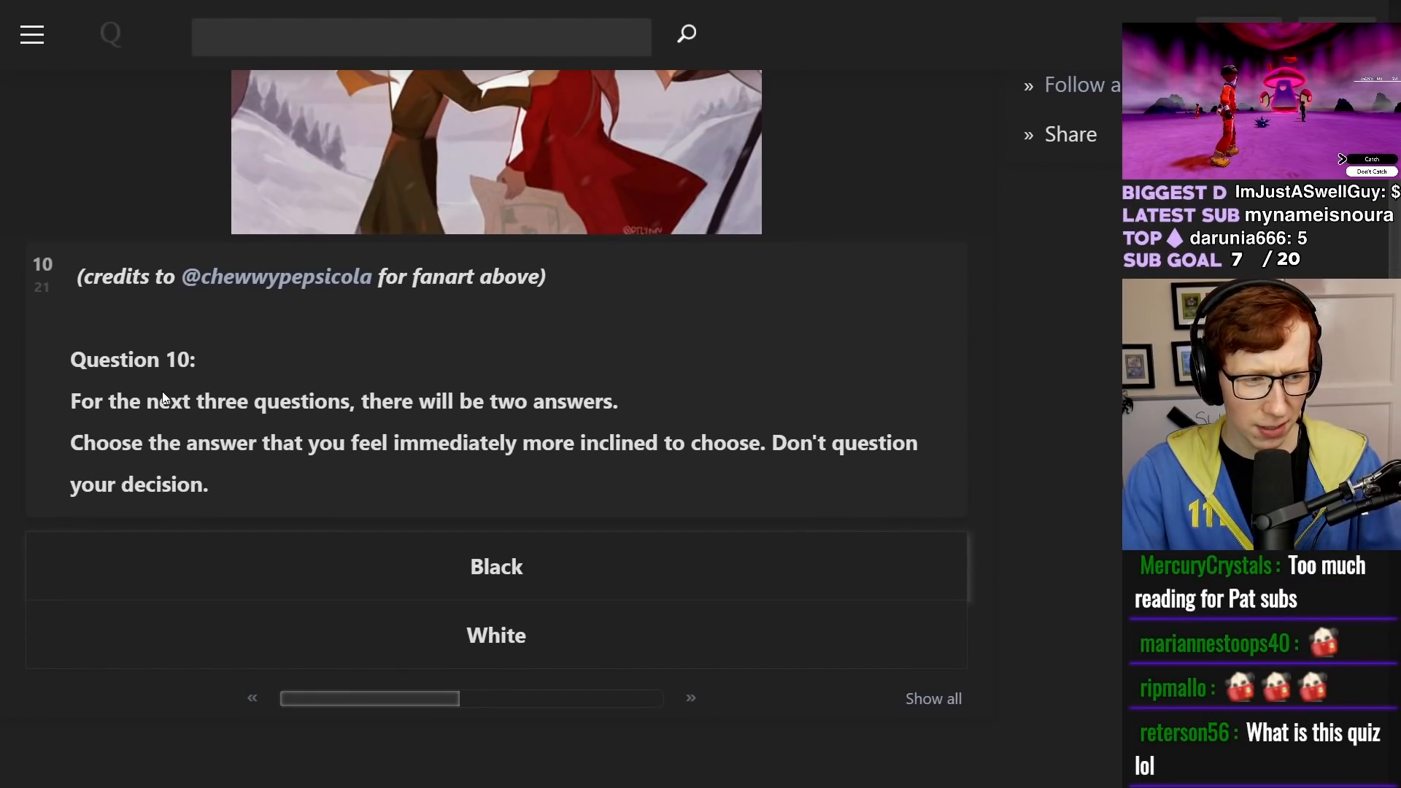
{"action": "scroll", "scroll_direction": "down", "scroll_amount": 3}
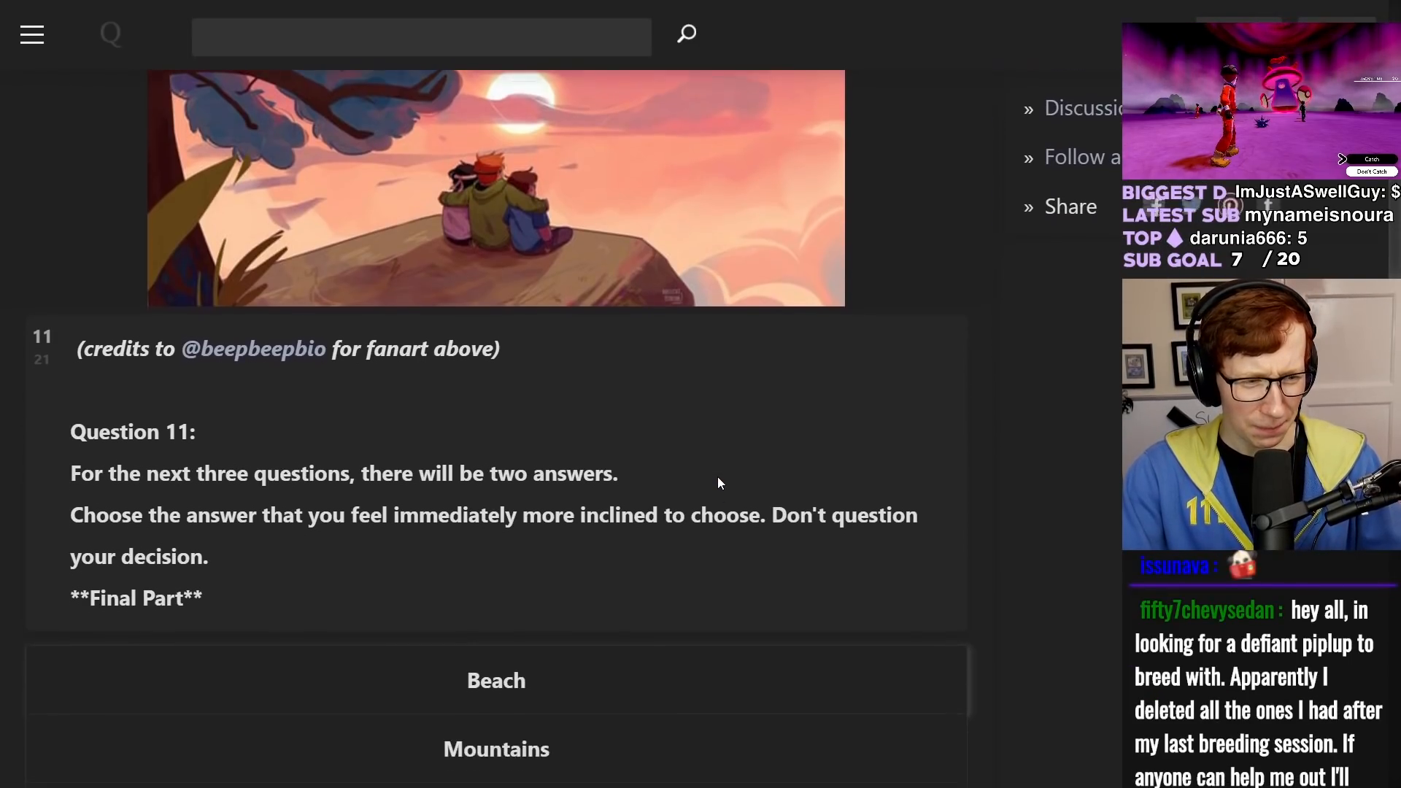
{"action": "scroll", "scroll_direction": "down", "scroll_amount": 3}
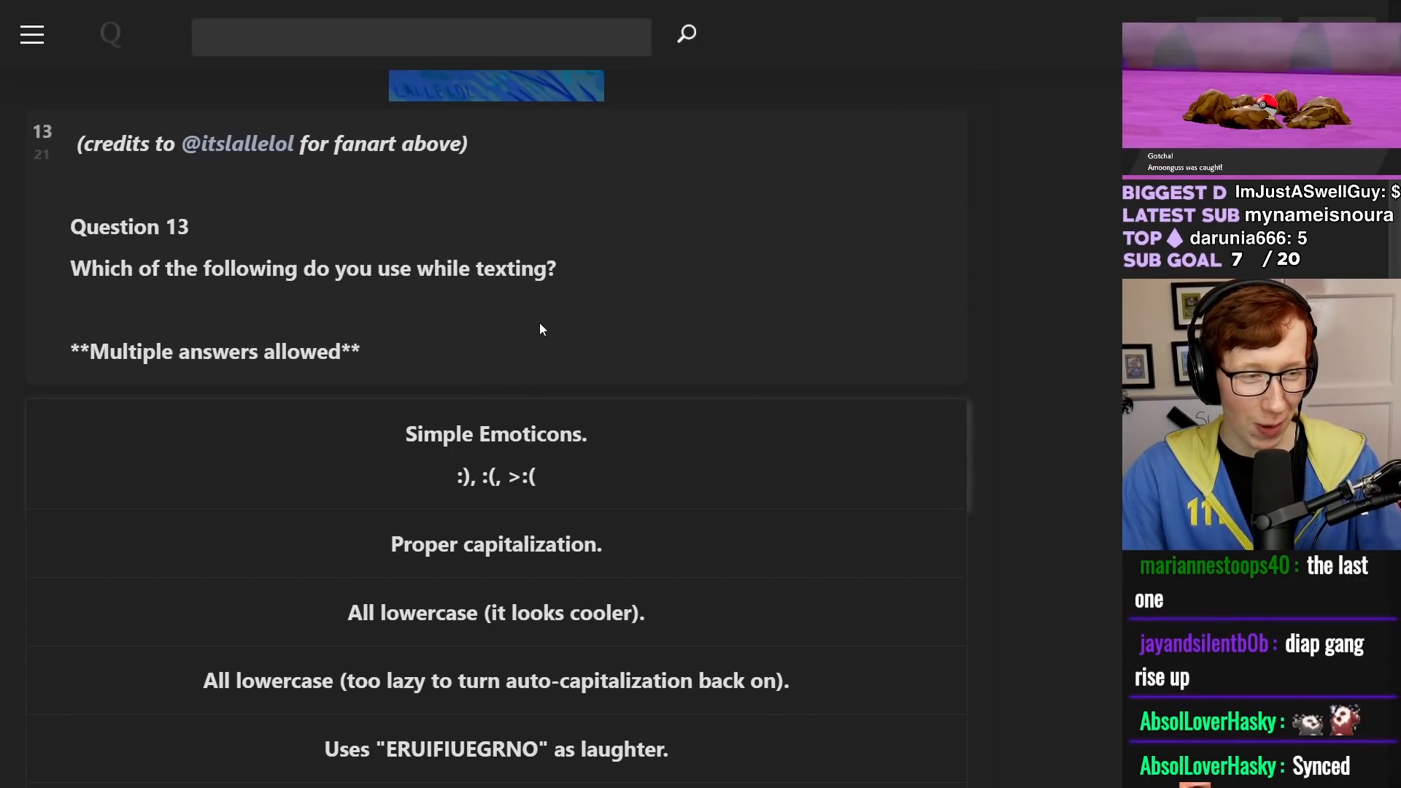
- Answer Questions 13 through 16, scrolling down to each new question
{"action": "scroll", "scroll_direction": "down", "scroll_amount": 3}
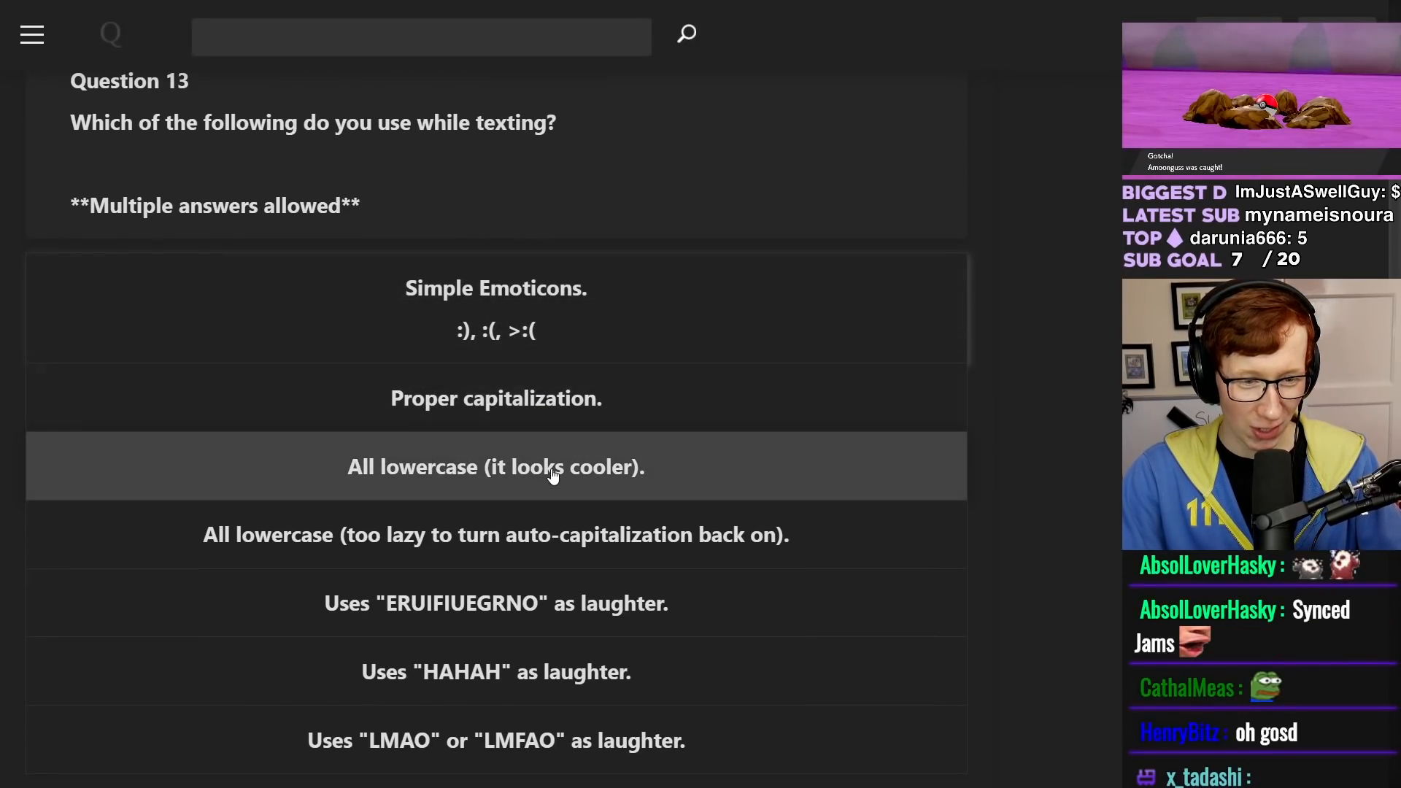
{"action": "scroll", "scroll_direction": "down", "scroll_amount": 3}
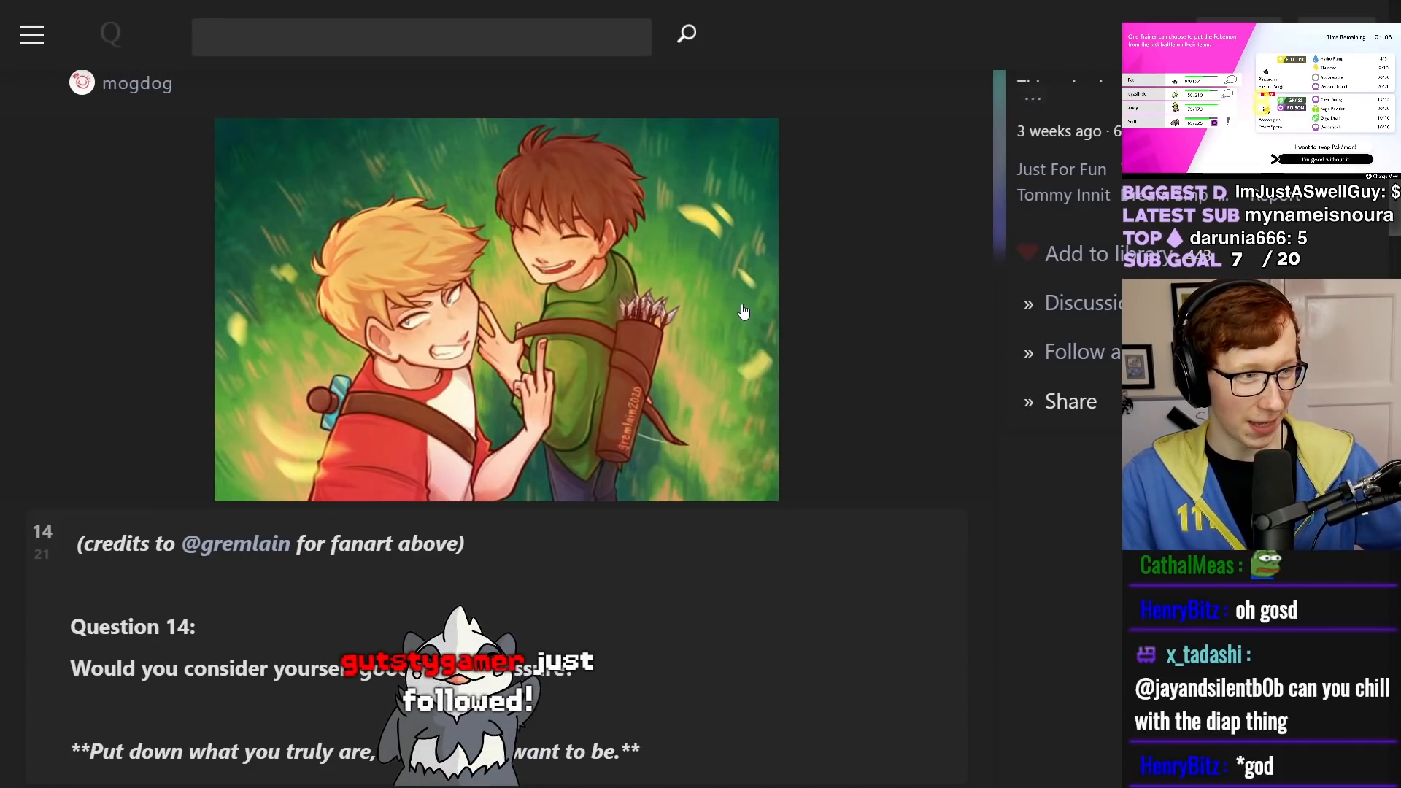
{"action": "scroll", "scroll_direction": "down", "scroll_amount": 3}
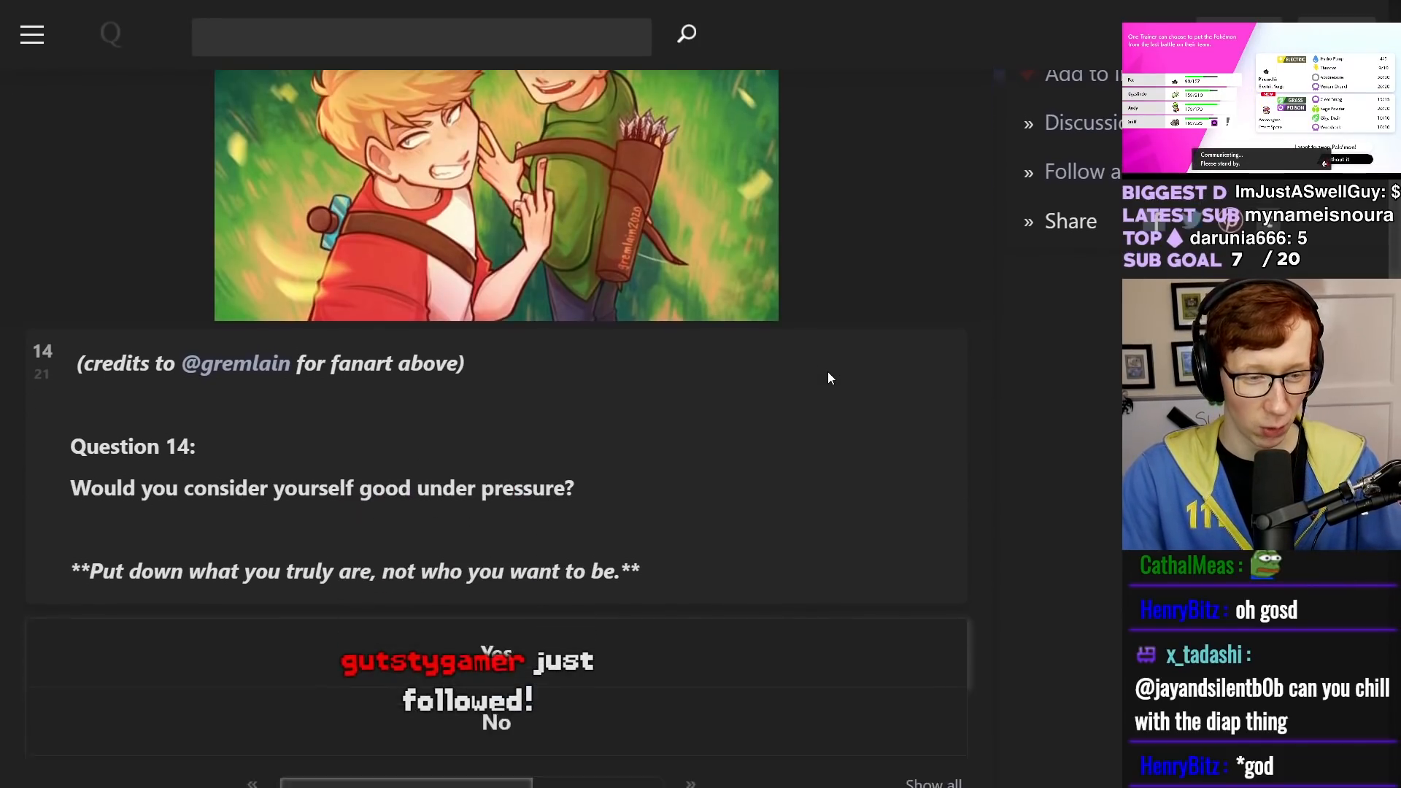
{"action": "scroll", "scroll_direction": "down", "scroll_amount": 3}
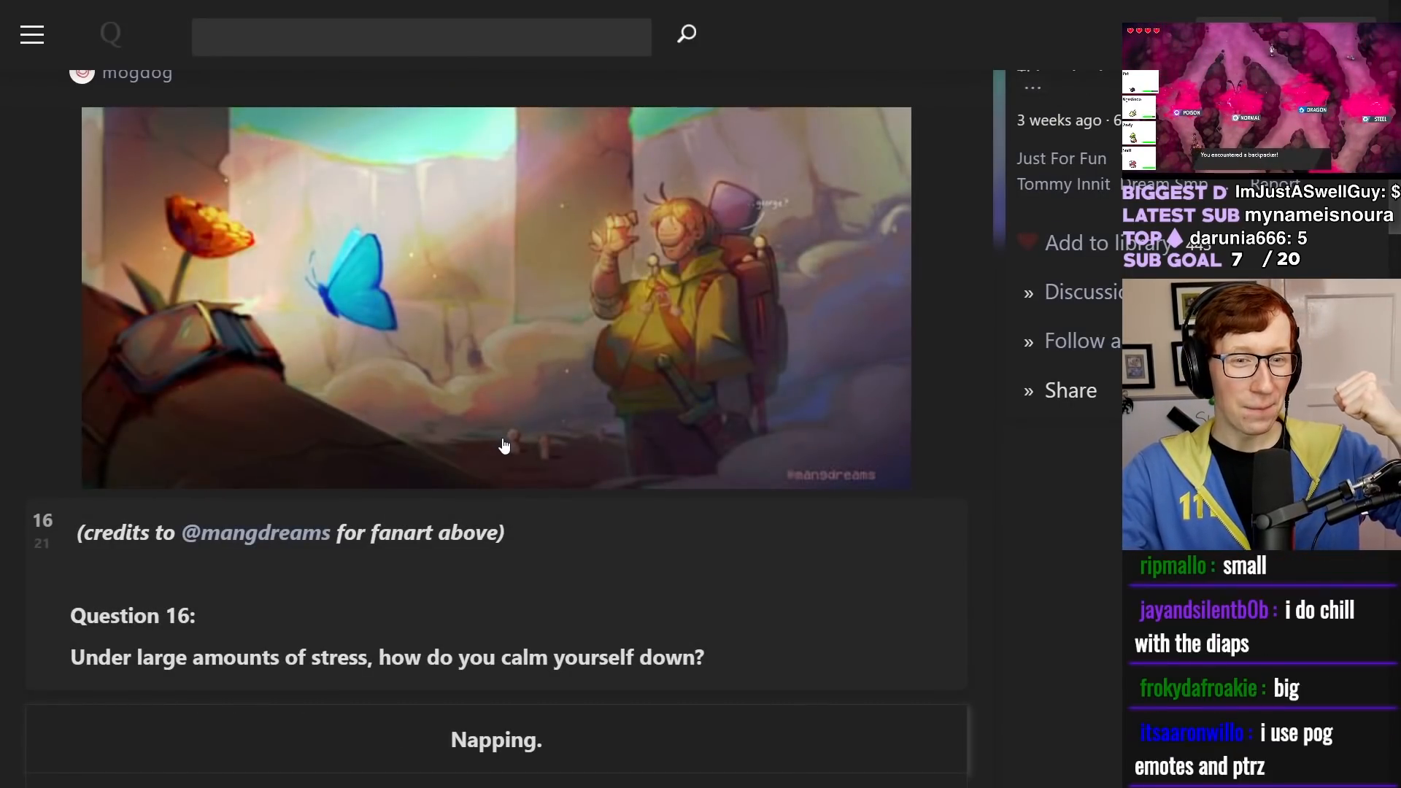
- Choose 'My appearance.' and 'My social anxiety.' for Question 17, advance with Next, and answer Question 18
{"action": "scroll", "scroll_direction": "down", "scroll_amount": 3}
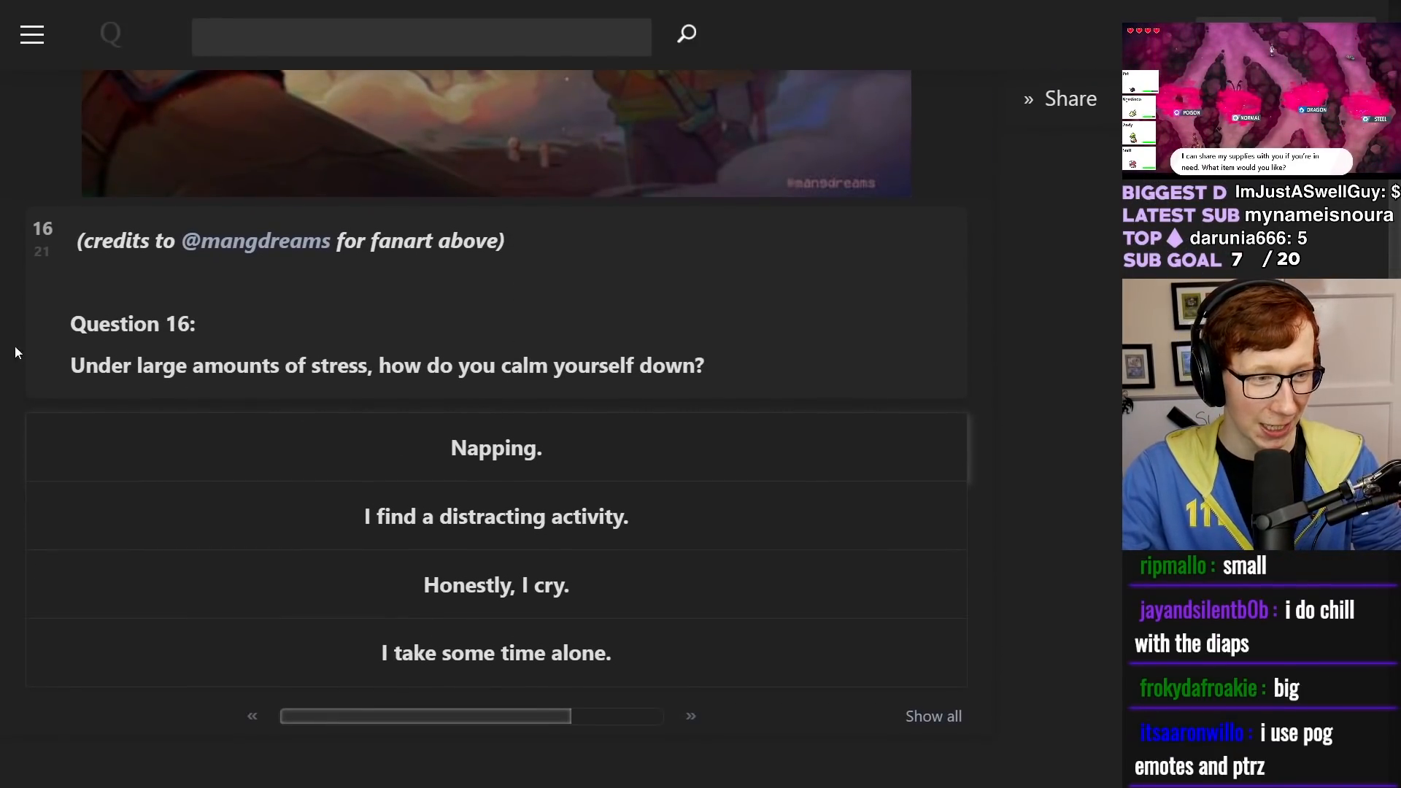
{"action": "mouse_move", "coordinate": [973, 325]}
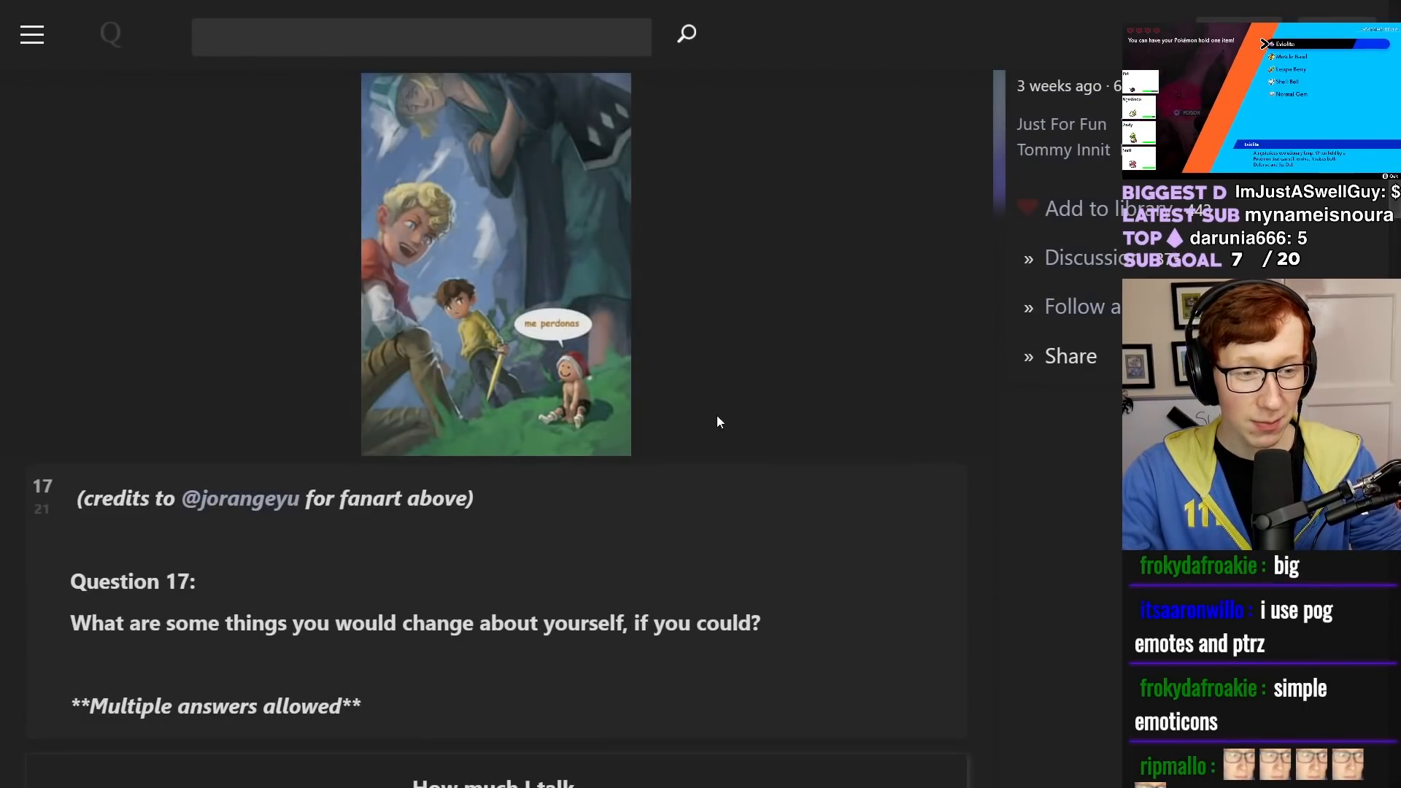
{"action": "scroll", "scroll_direction": "down", "scroll_amount": 3}
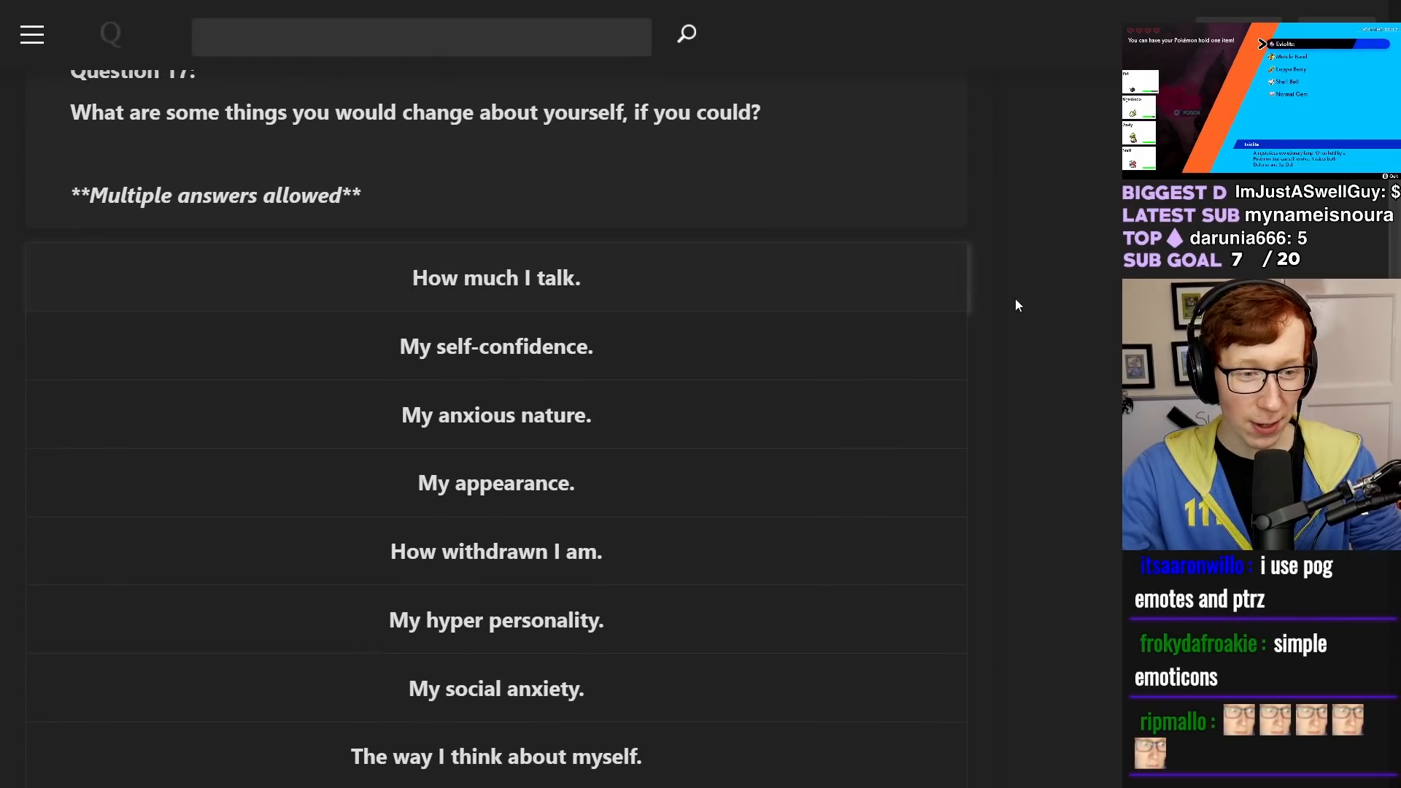
{"action": "scroll", "scroll_direction": "down", "scroll_amount": 3}
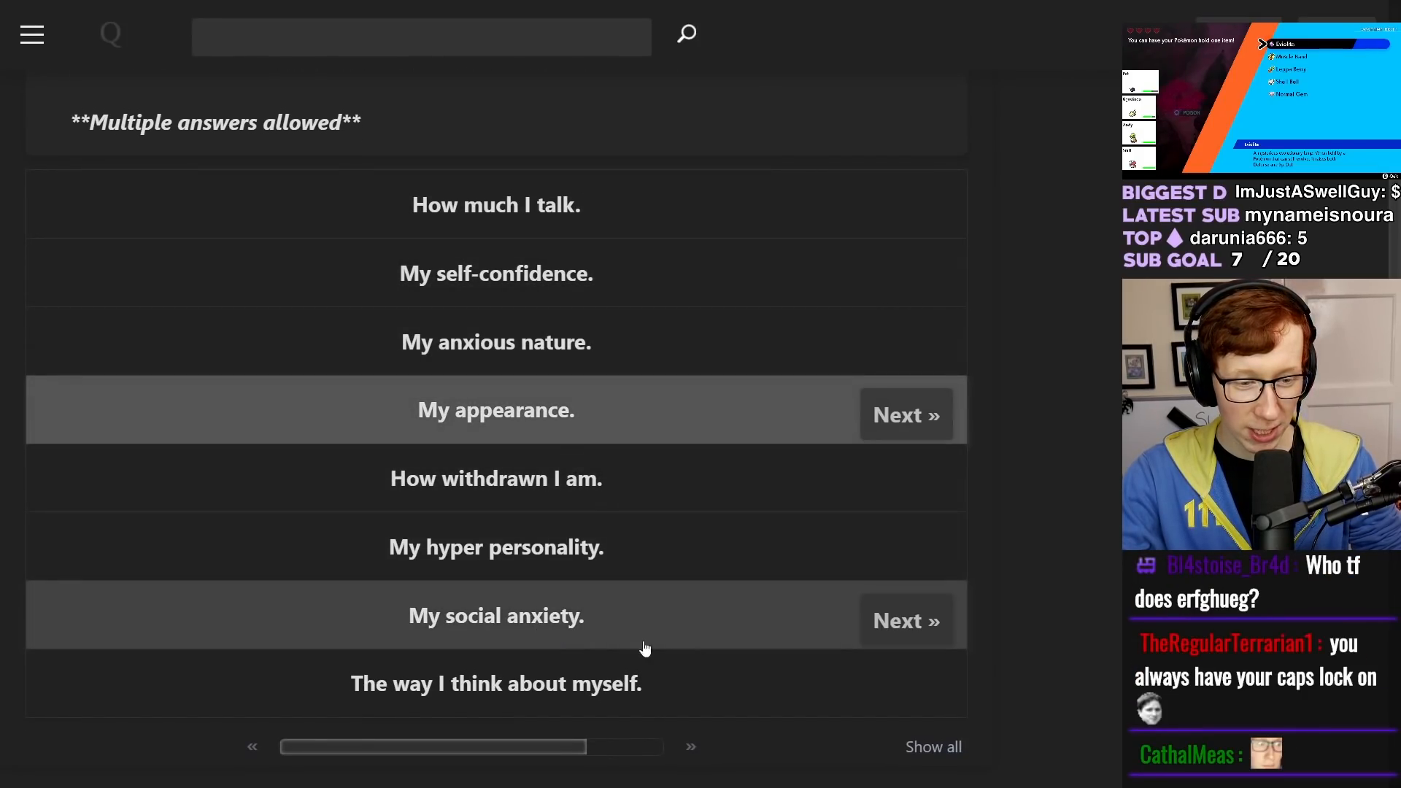
{"action": "mouse_move", "coordinate": [521, 368]}
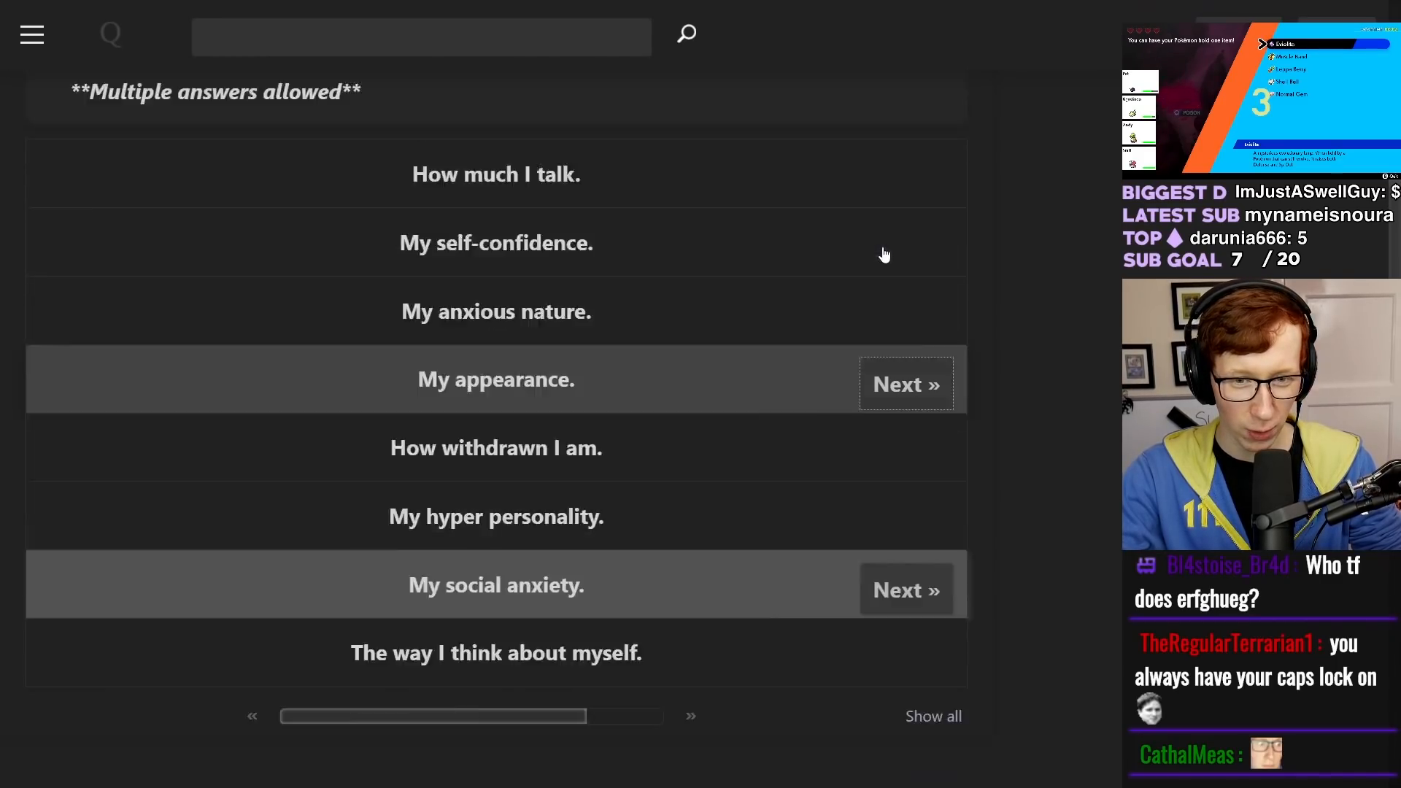
{"action": "left_click", "coordinate": [906, 384]}
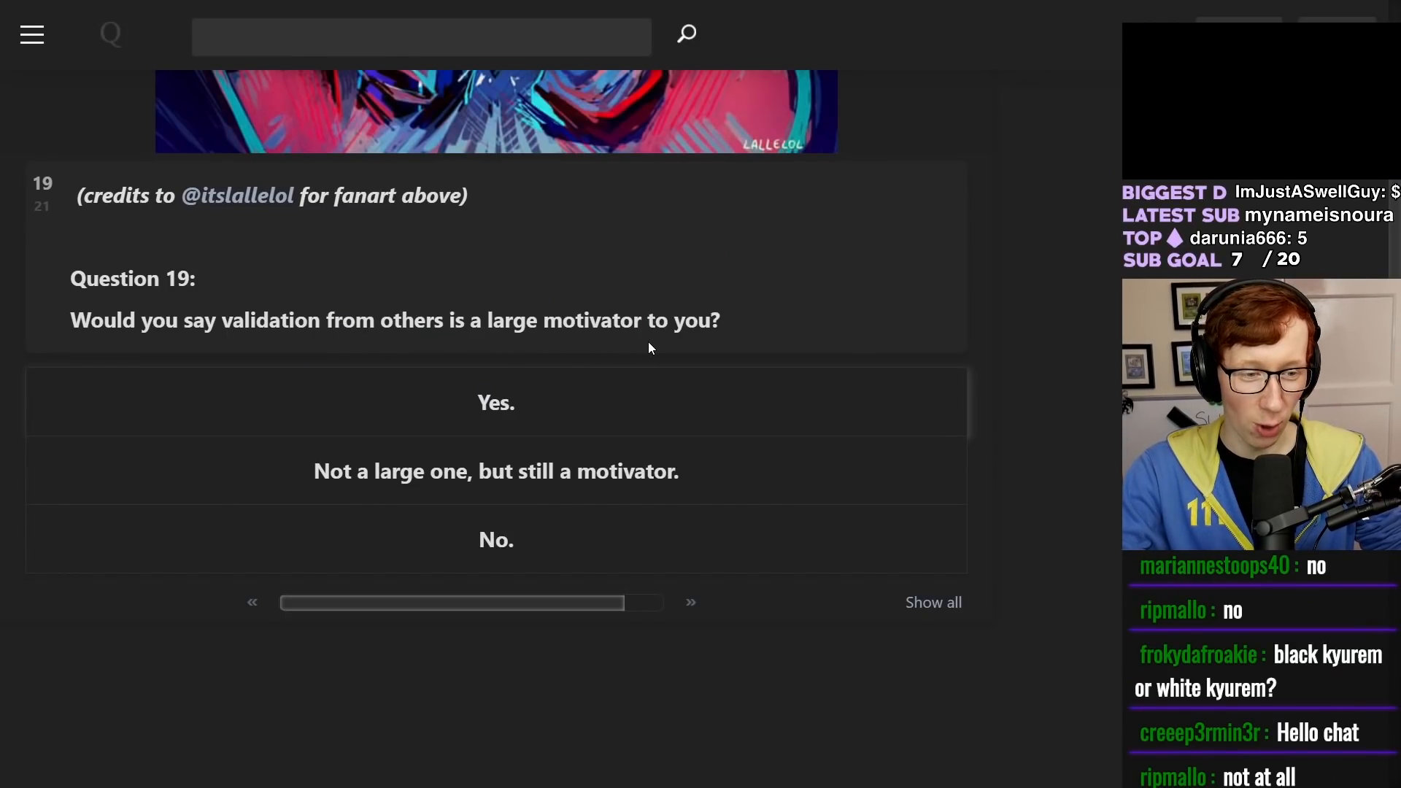
- Answer Questions 19–21 (e.g. Loneliness) and reach the 'You got Dream!' result page
{"action": "scroll", "scroll_direction": "down", "scroll_amount": 3}
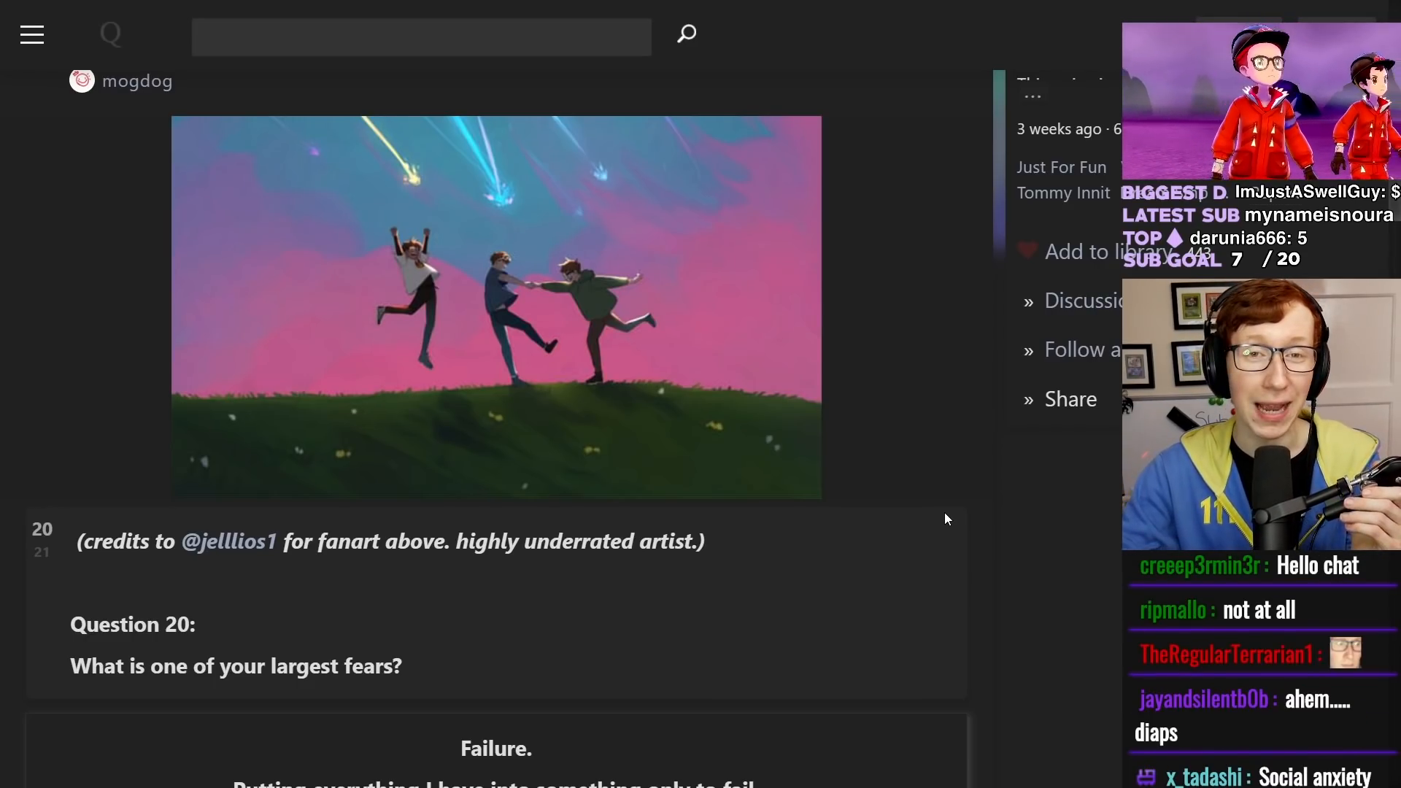
{"action": "scroll", "scroll_direction": "down", "scroll_amount": 3}
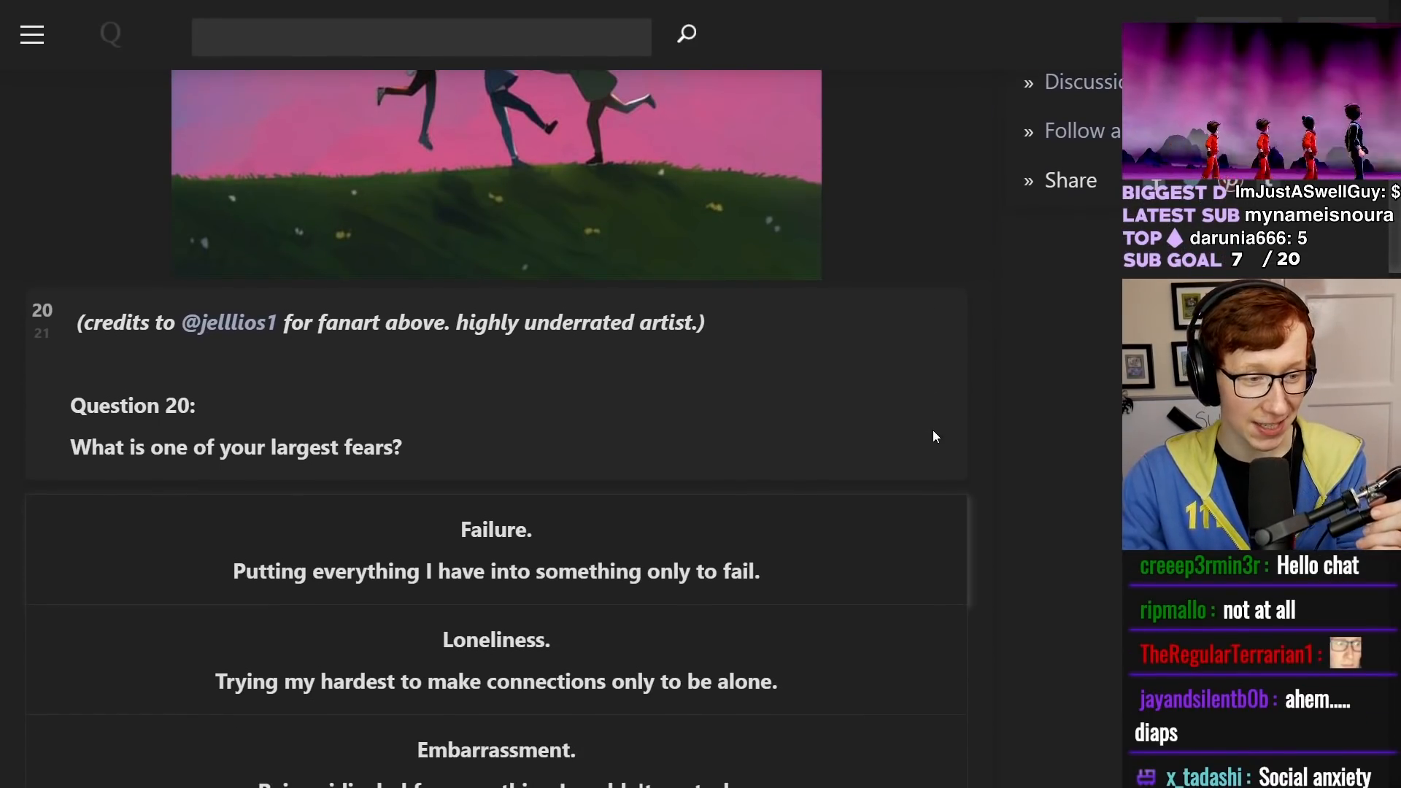
{"action": "scroll", "scroll_direction": "down", "scroll_amount": 3}
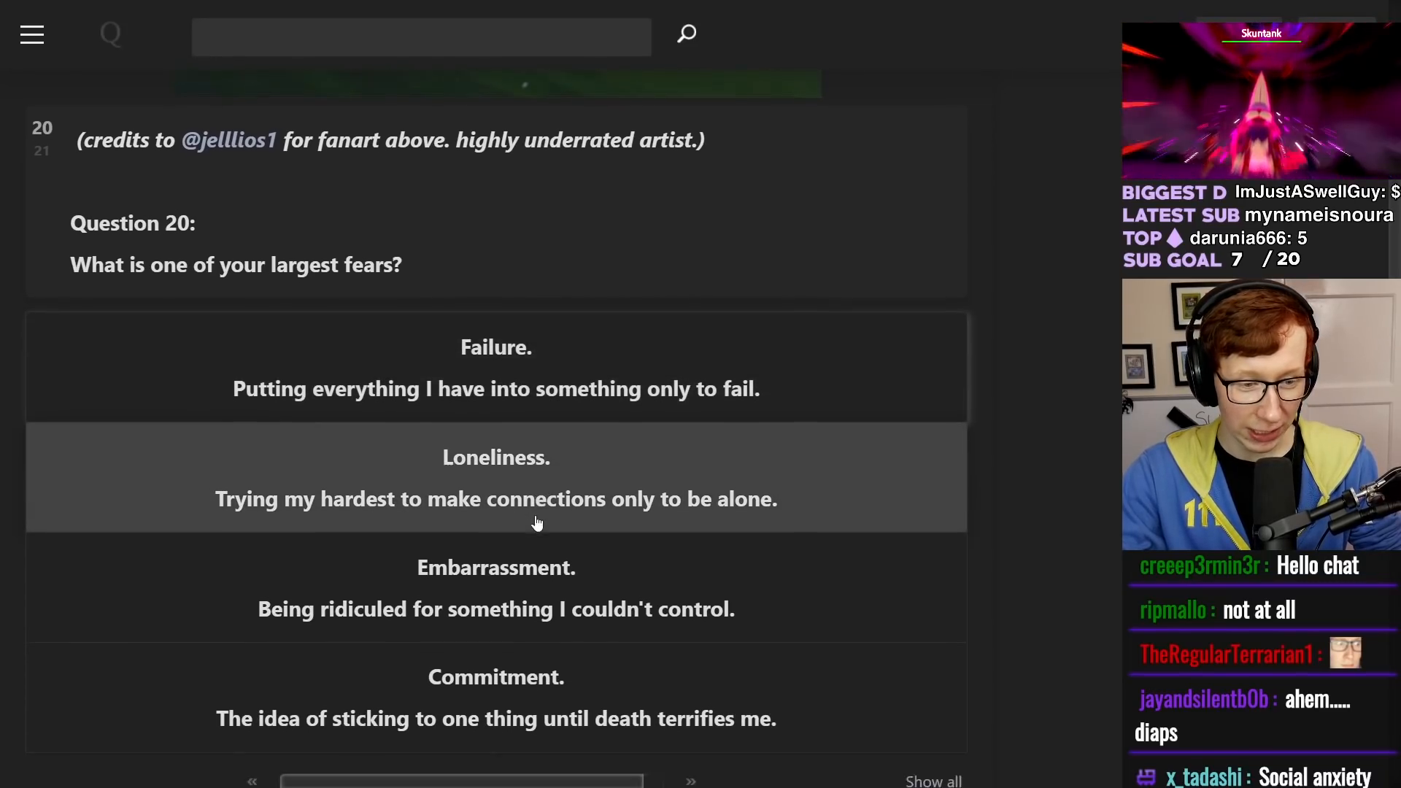
{"action": "scroll", "scroll_direction": "down", "scroll_amount": 3}
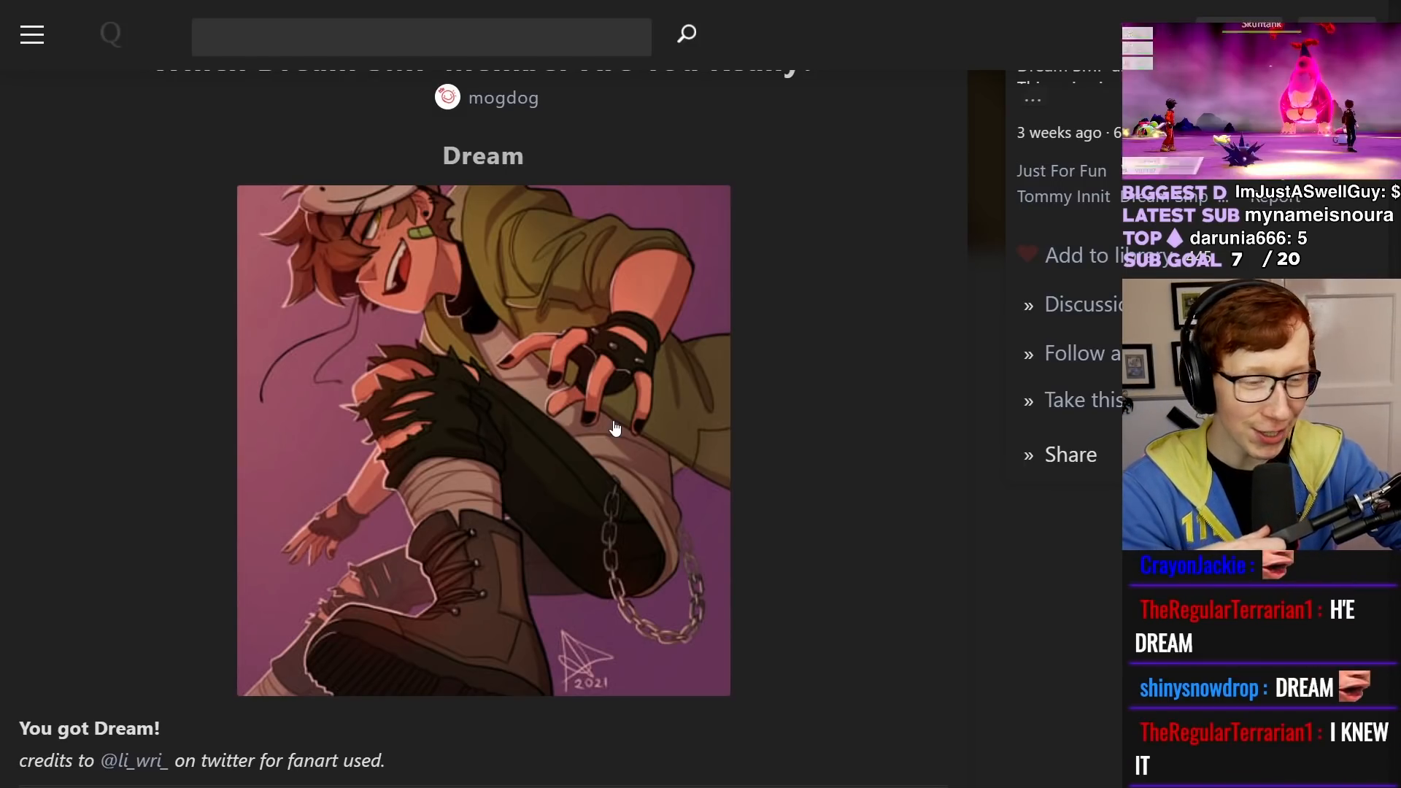
{"action": "scroll", "scroll_direction": "down", "scroll_amount": 3}
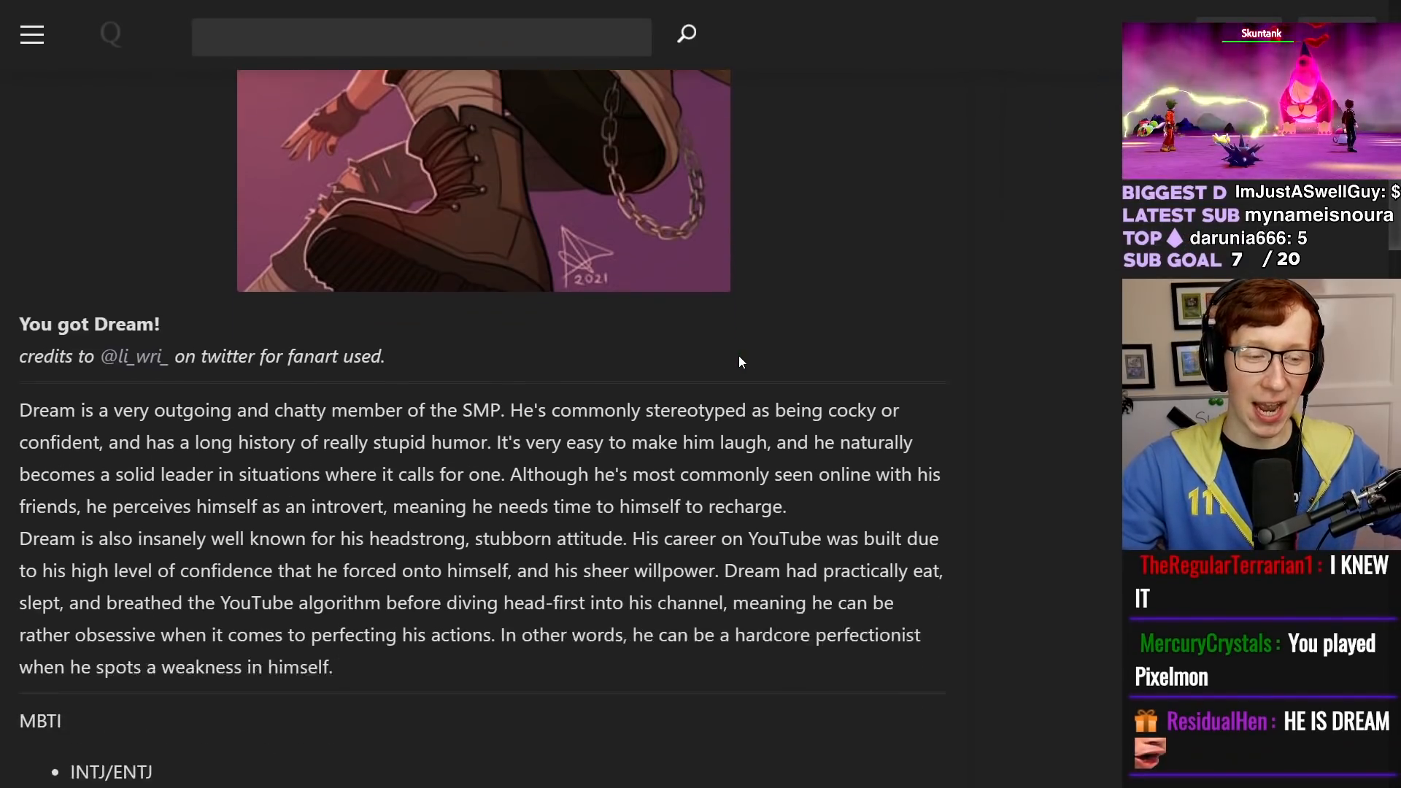
{"action": "scroll", "scroll_direction": "down", "scroll_amount": 3}
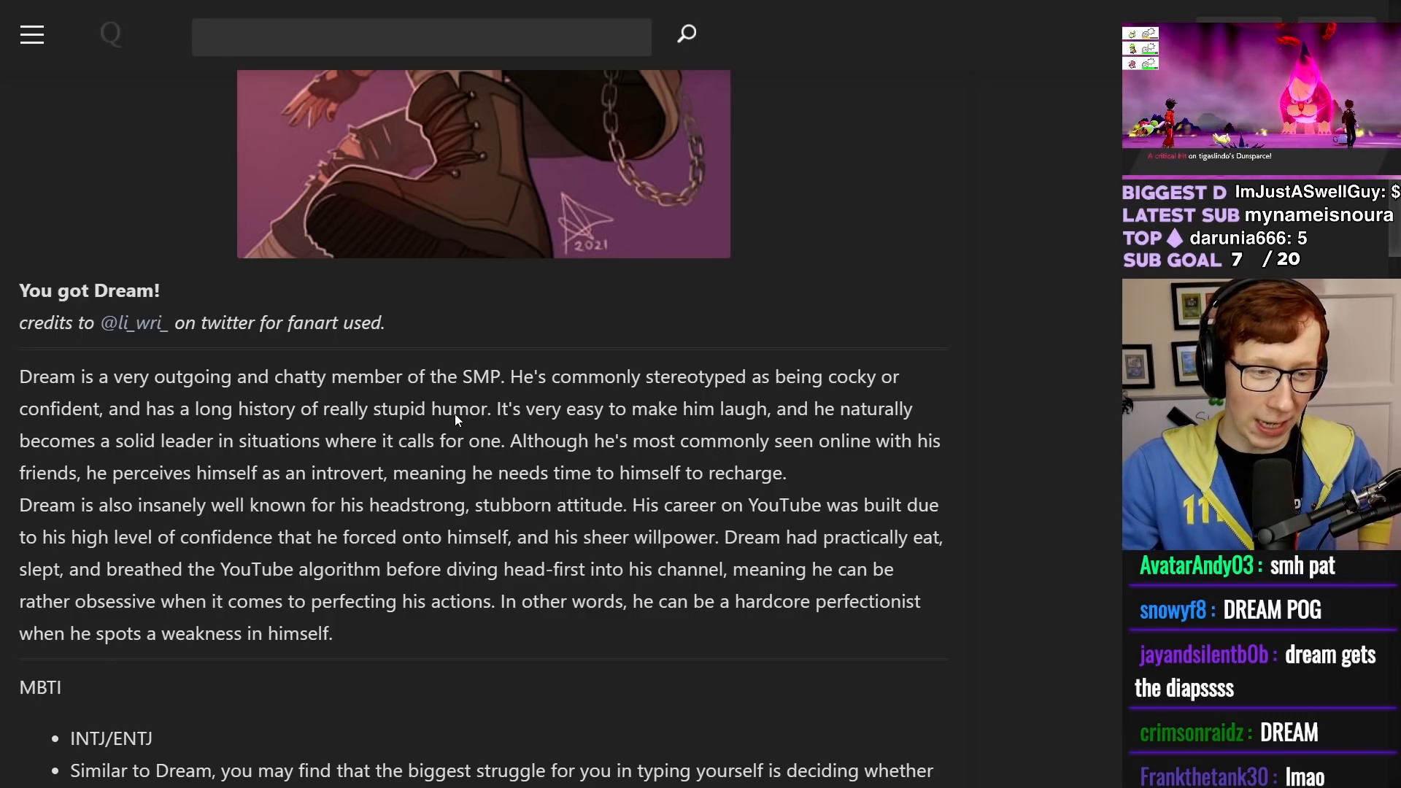
{"action": "left_click_drag", "start_coordinate": [298, 409], "coordinate": [501, 409]}
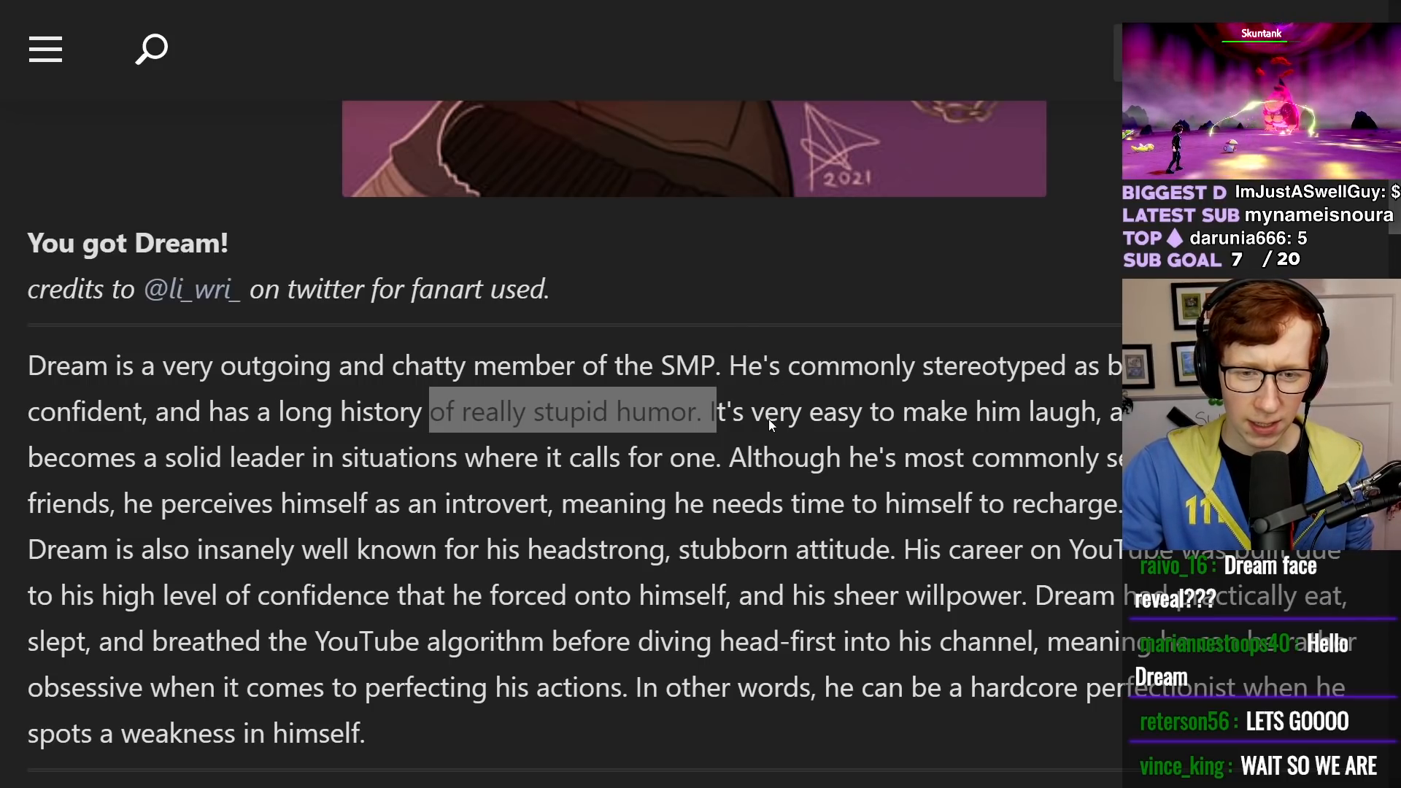
{"action": "left_click_drag", "start_coordinate": [753, 412], "coordinate": [1089, 411]}
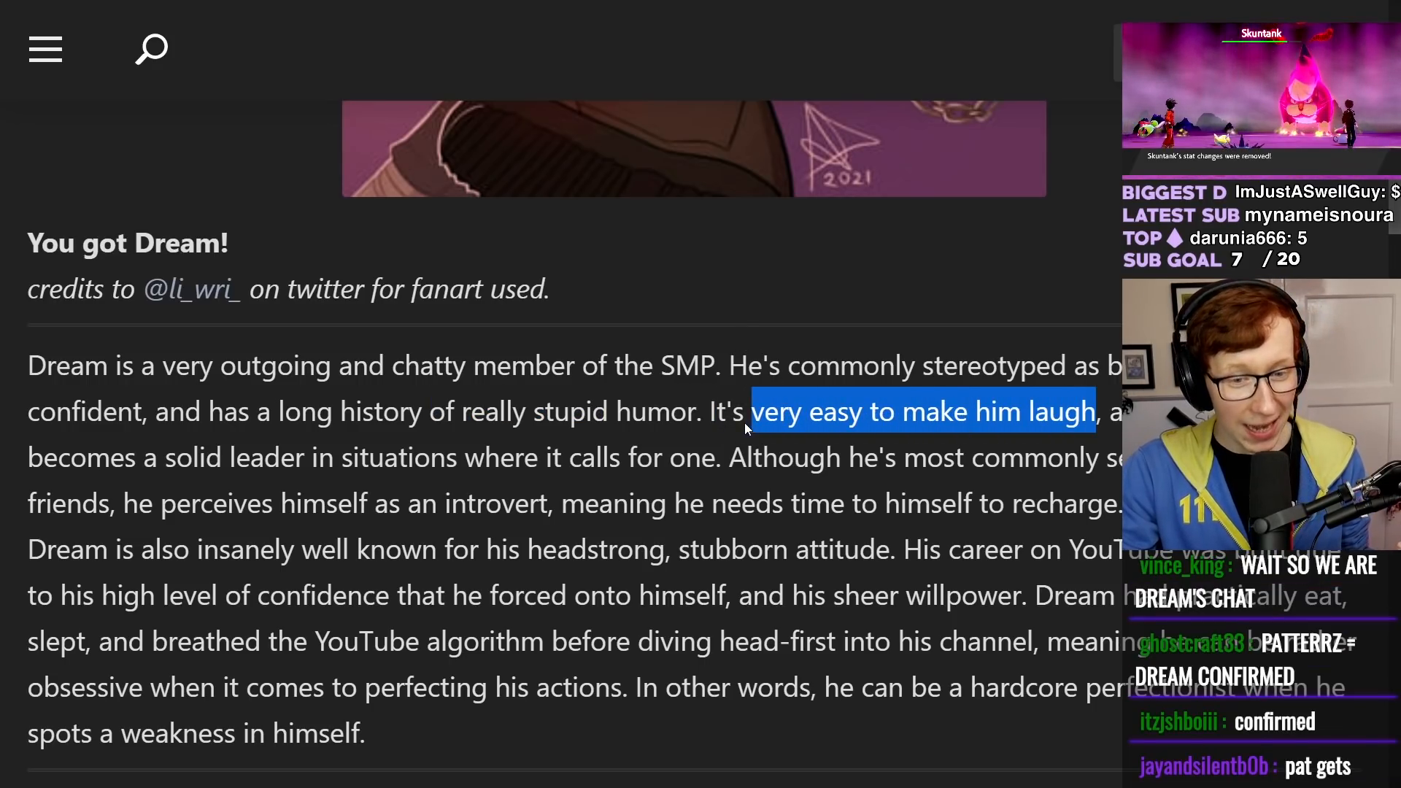
{"action": "scroll", "scroll_direction": "down", "scroll_amount": 3}
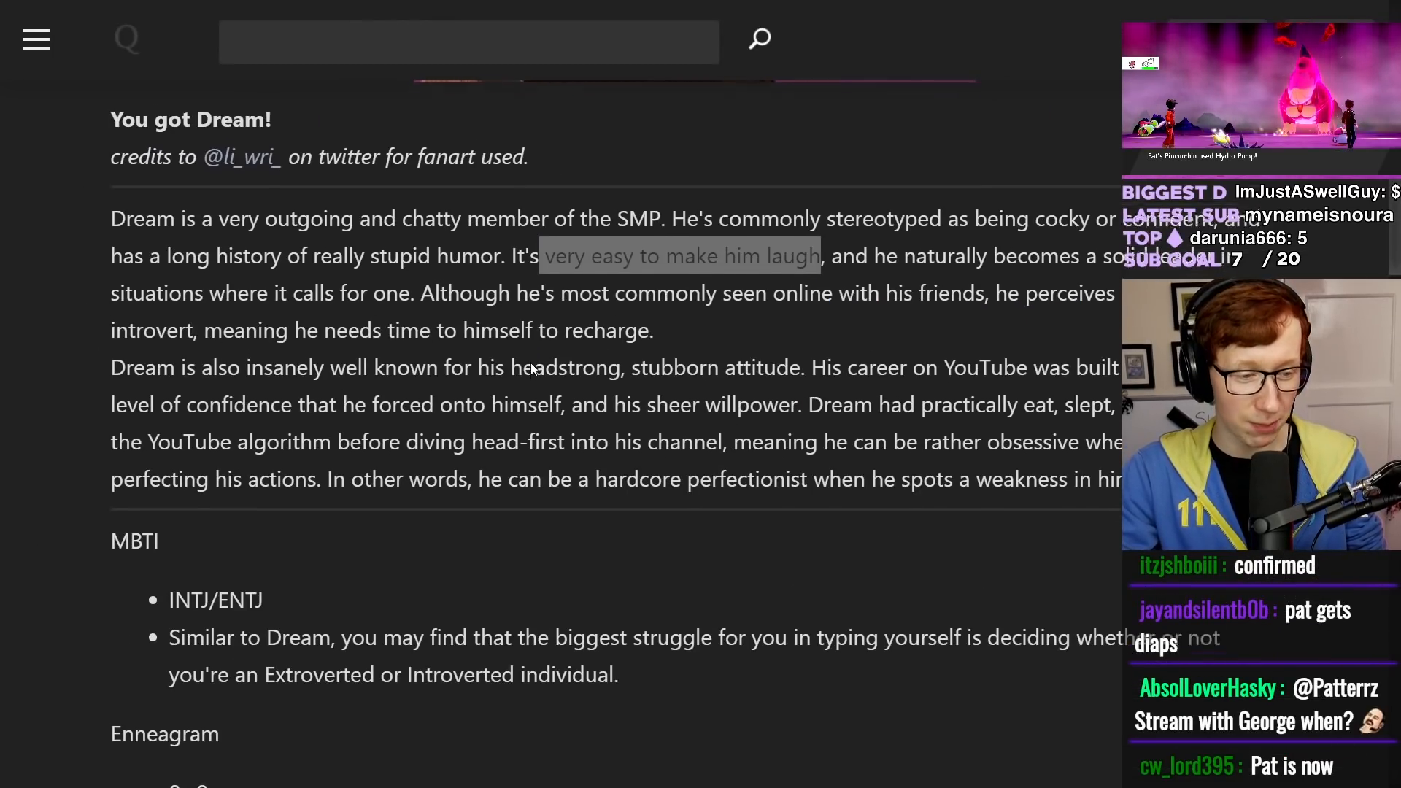
{"action": "scroll", "scroll_direction": "down", "scroll_amount": 3}
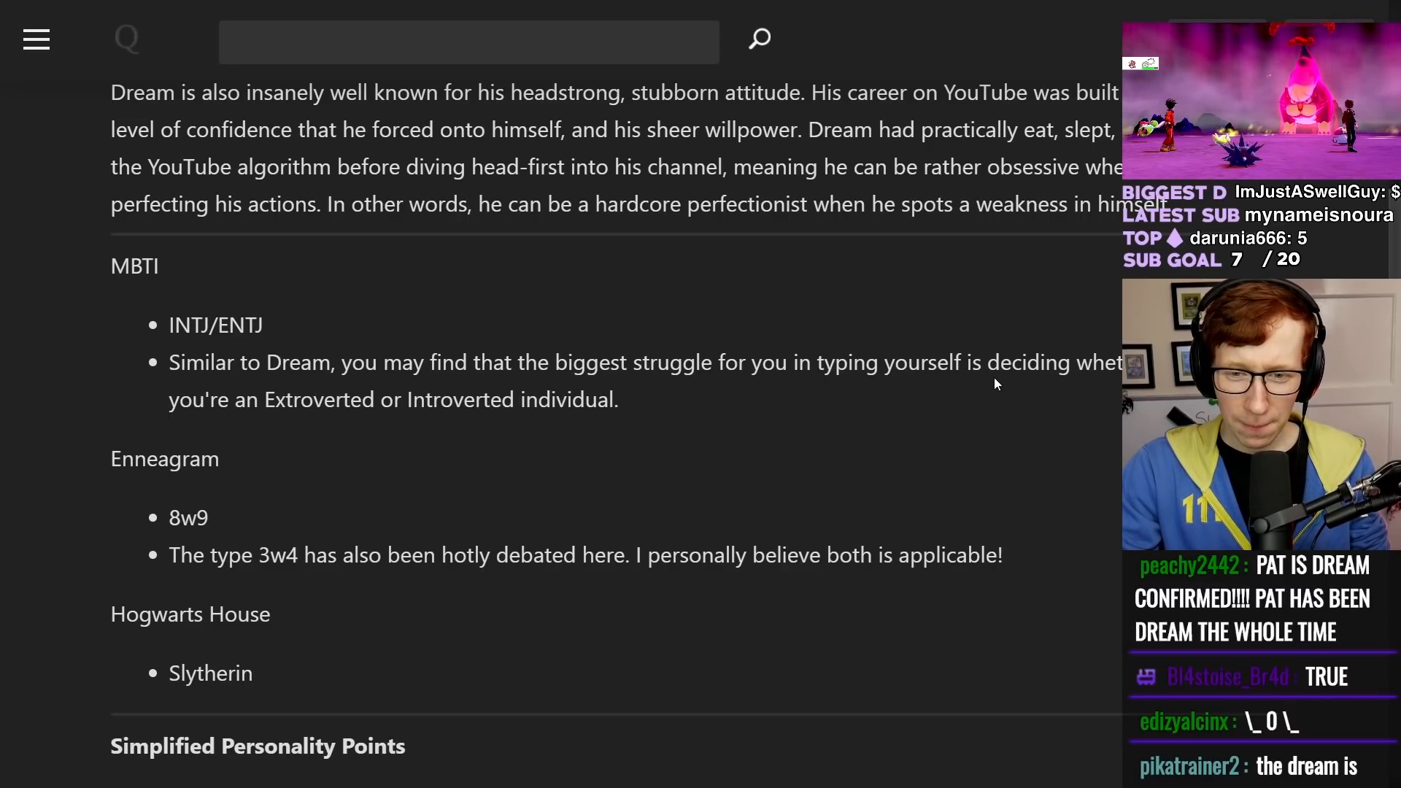
{"action": "mouse_move", "coordinate": [592, 422]}
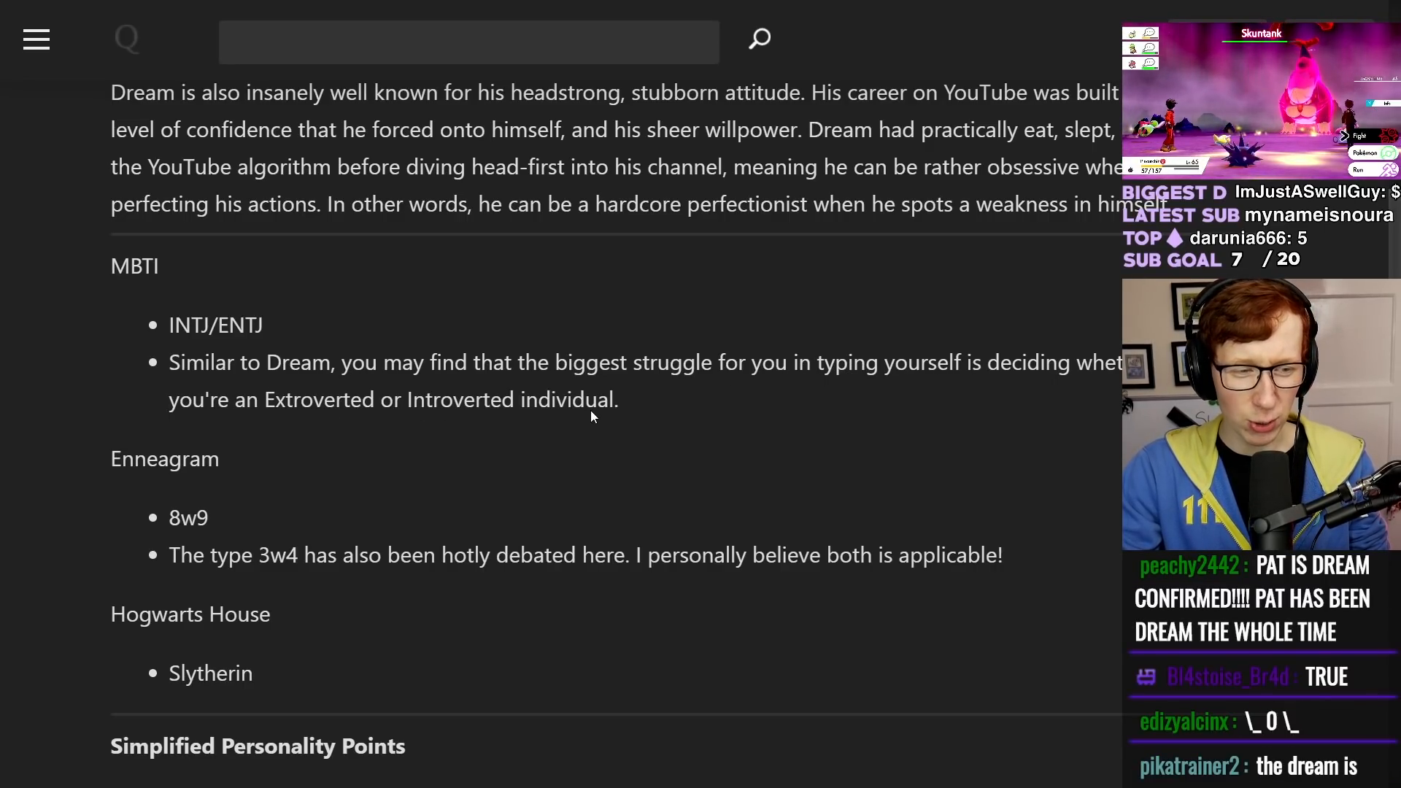
{"action": "scroll", "scroll_direction": "down", "scroll_amount": 3}
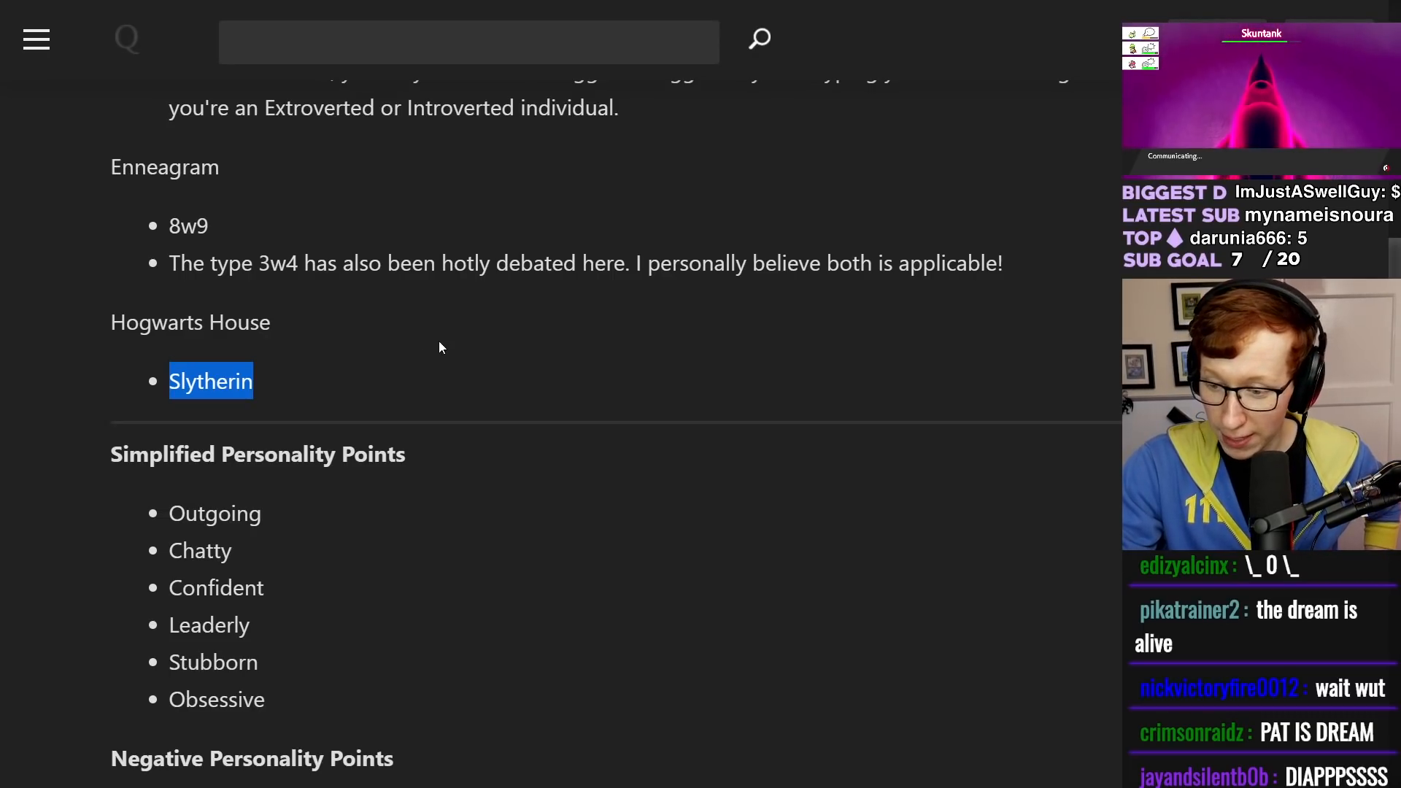
{"action": "scroll", "scroll_direction": "down", "scroll_amount": 3}
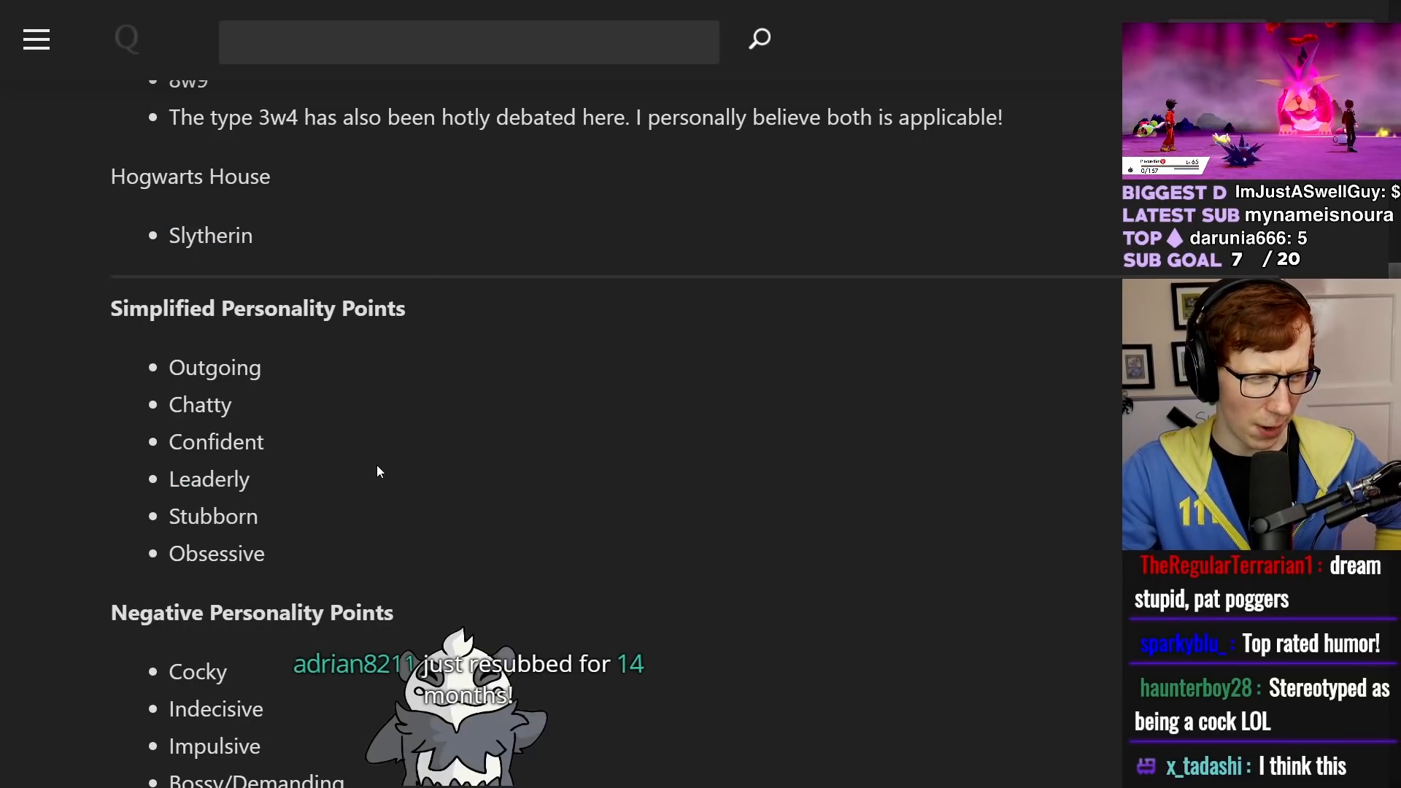
{"action": "scroll", "scroll_direction": "down", "scroll_amount": 3}
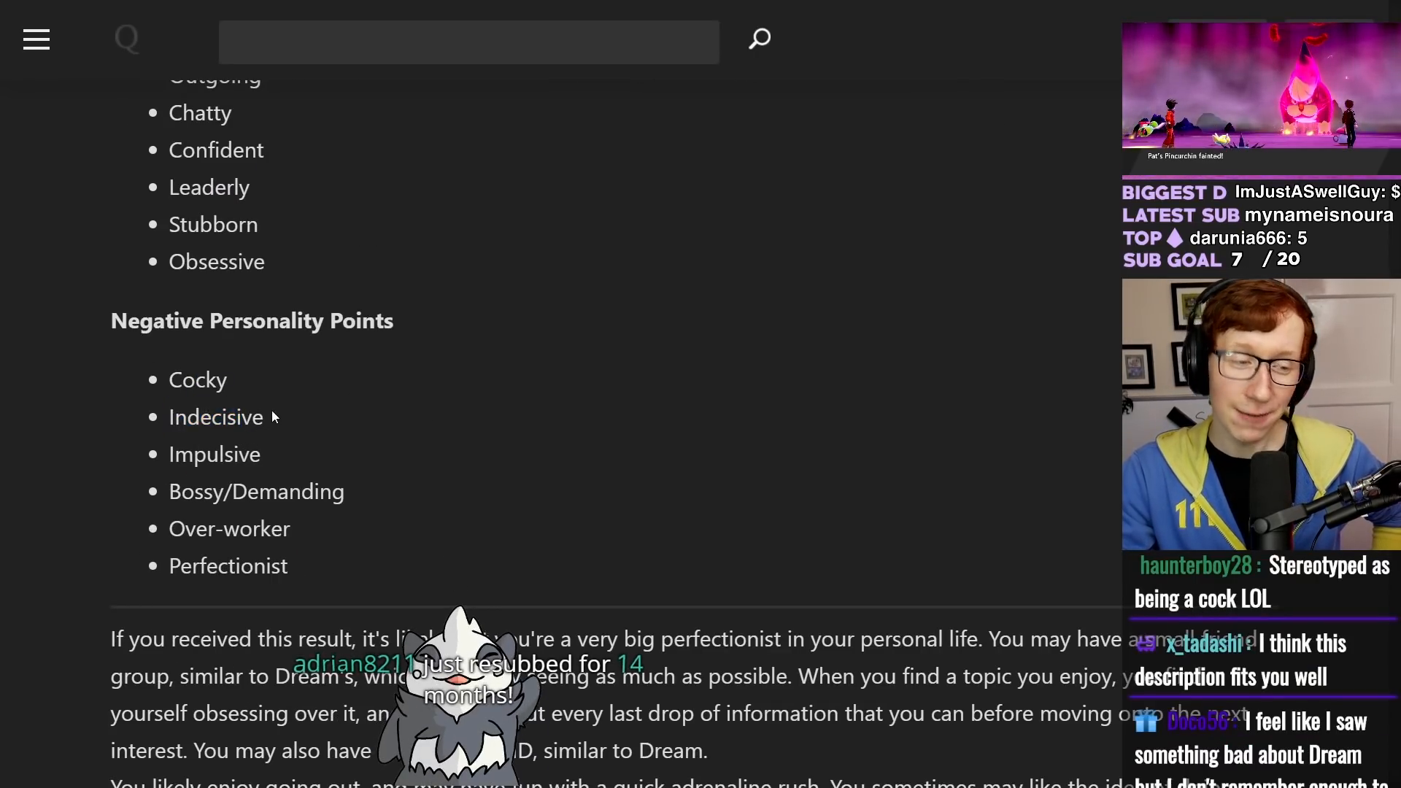
{"action": "double_click", "coordinate": [256, 492]}
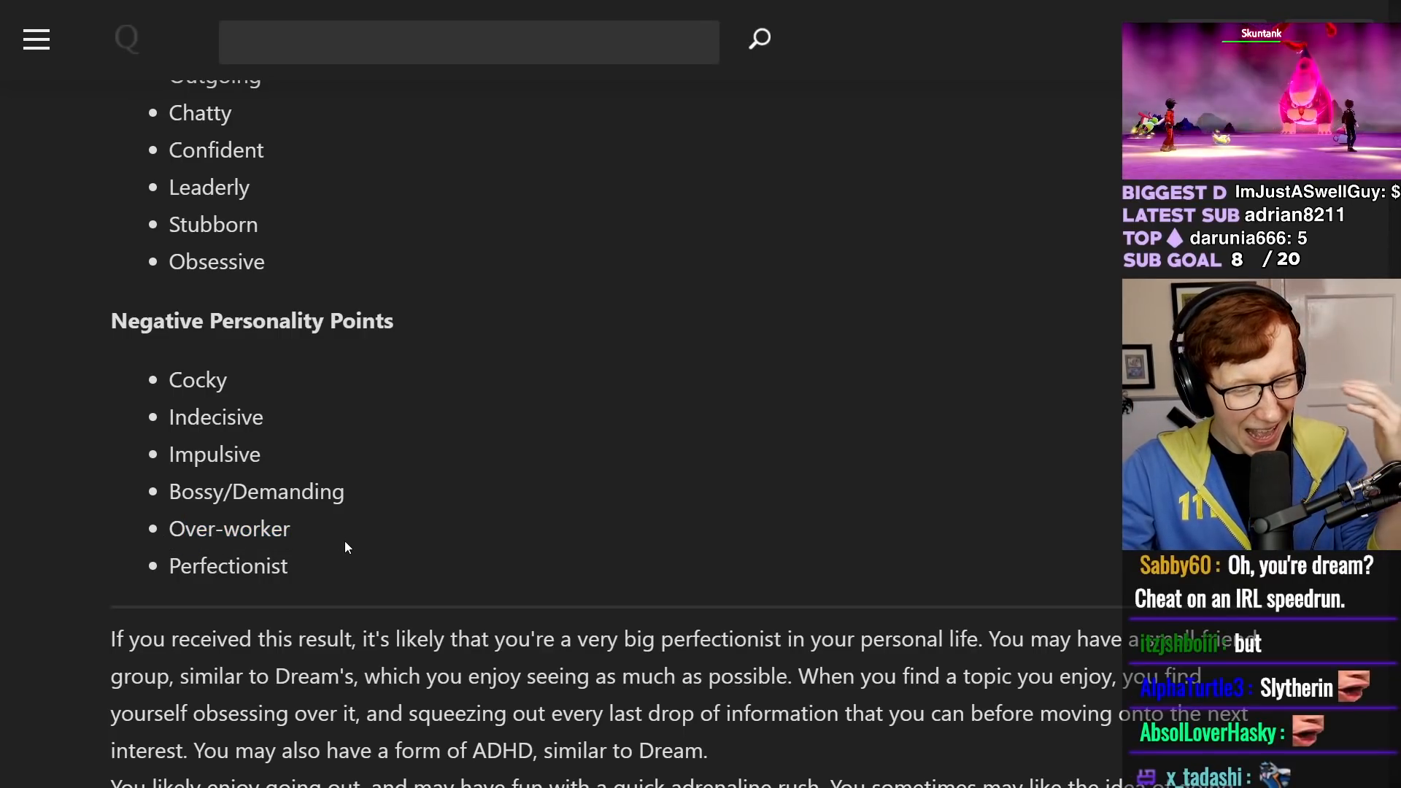
{"action": "scroll", "scroll_direction": "down", "scroll_amount": 3}
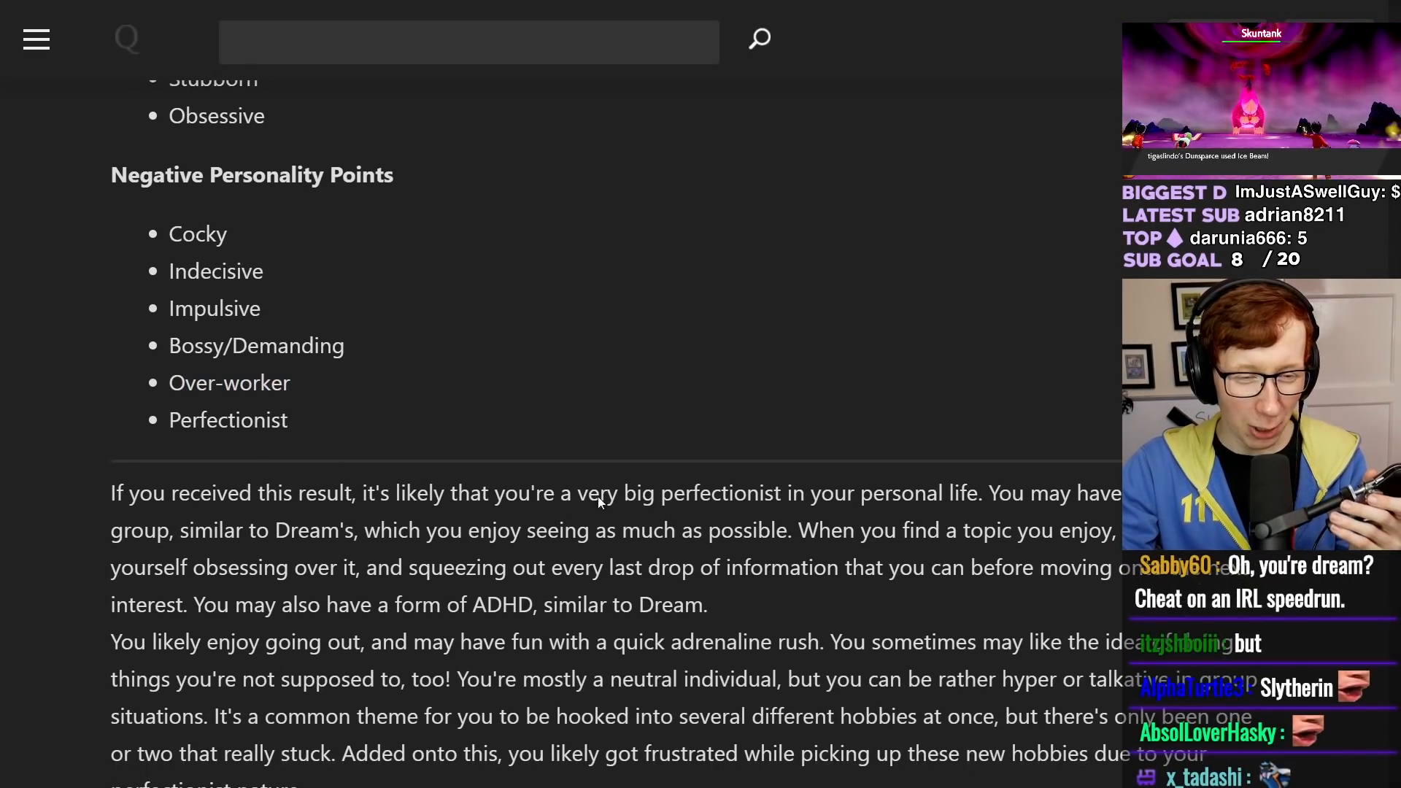
{"action": "left_click_drag", "start_coordinate": [605, 491], "coordinate": [978, 492]}
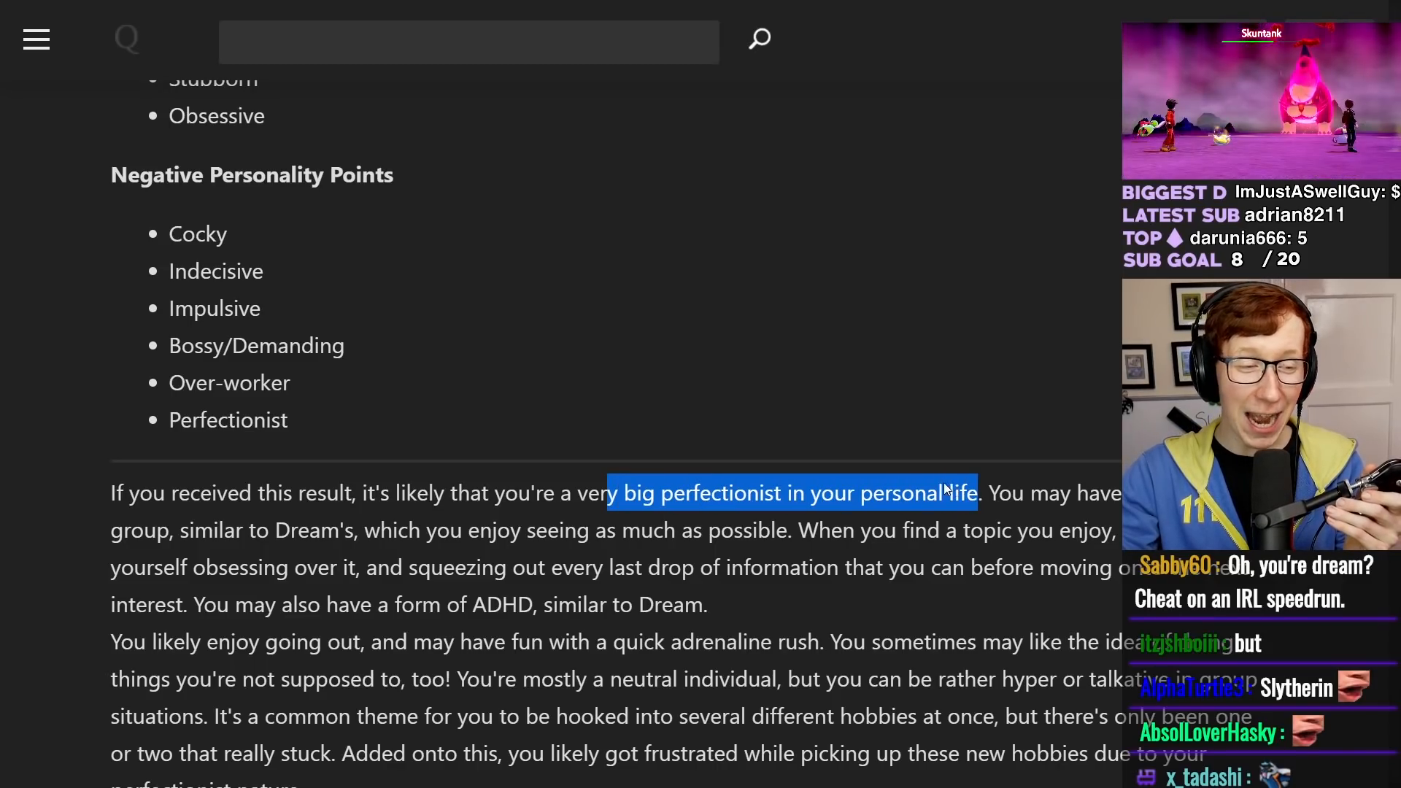
{"action": "scroll", "scroll_direction": "down", "scroll_amount": 3}
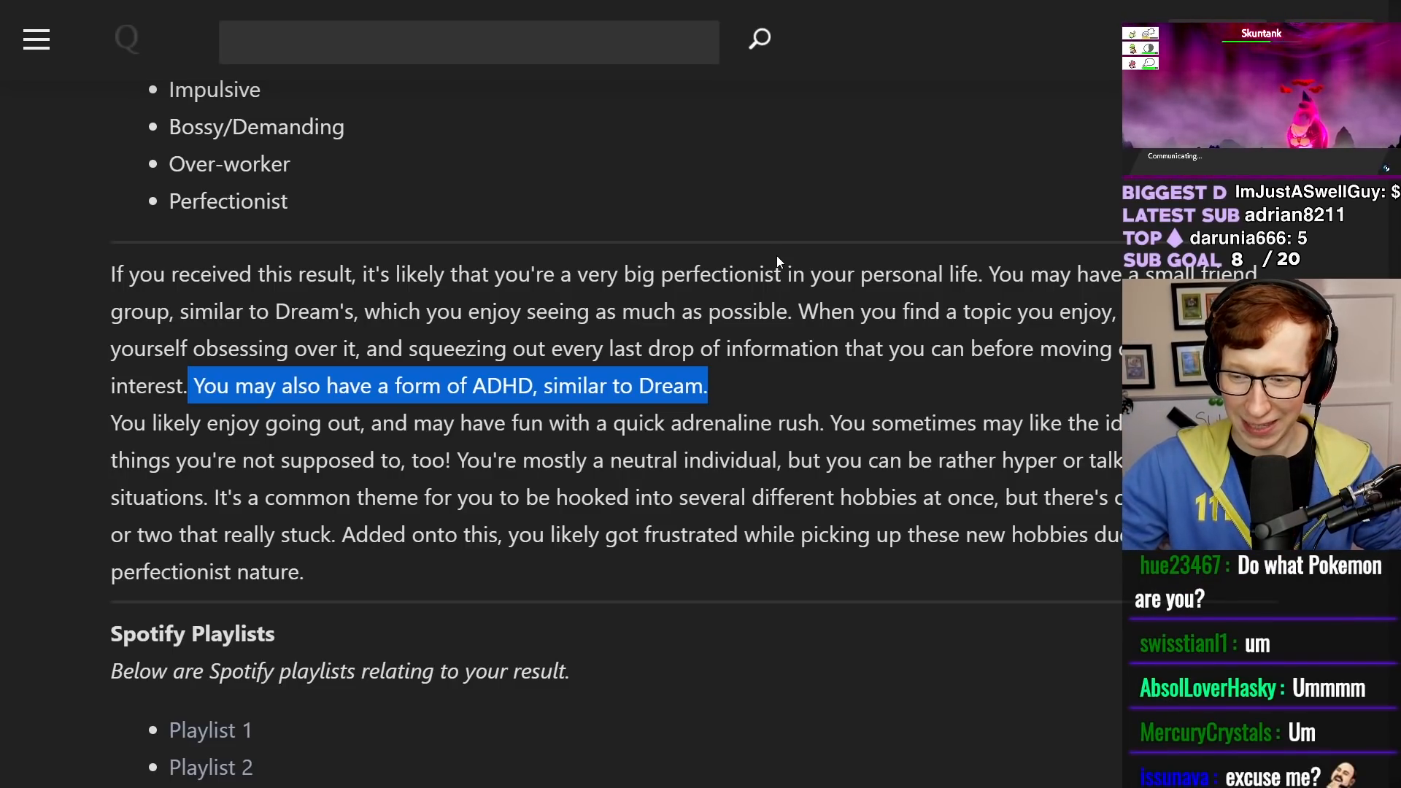
{"action": "scroll", "scroll_direction": "down", "scroll_amount": 3}
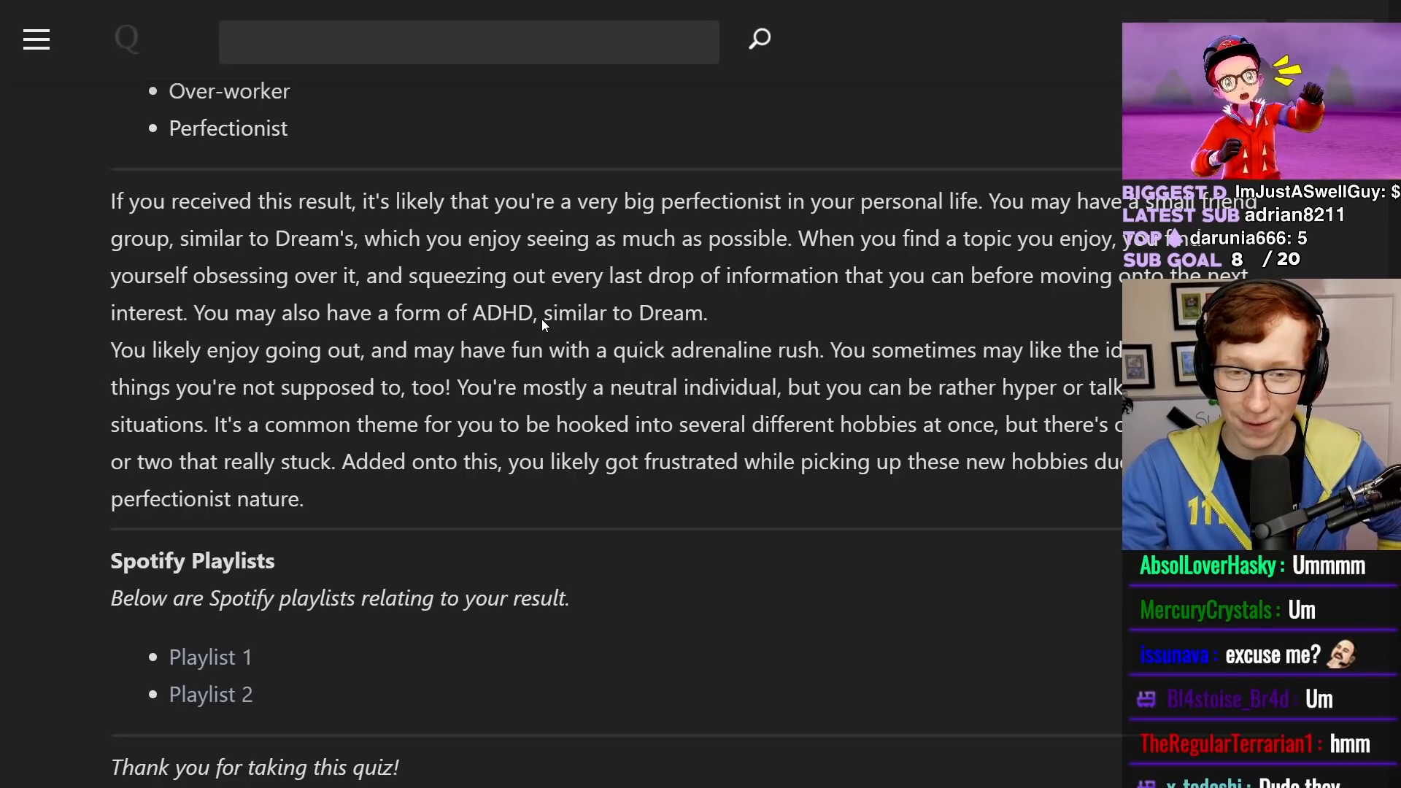
{"action": "scroll", "scroll_direction": "down", "scroll_amount": 3}
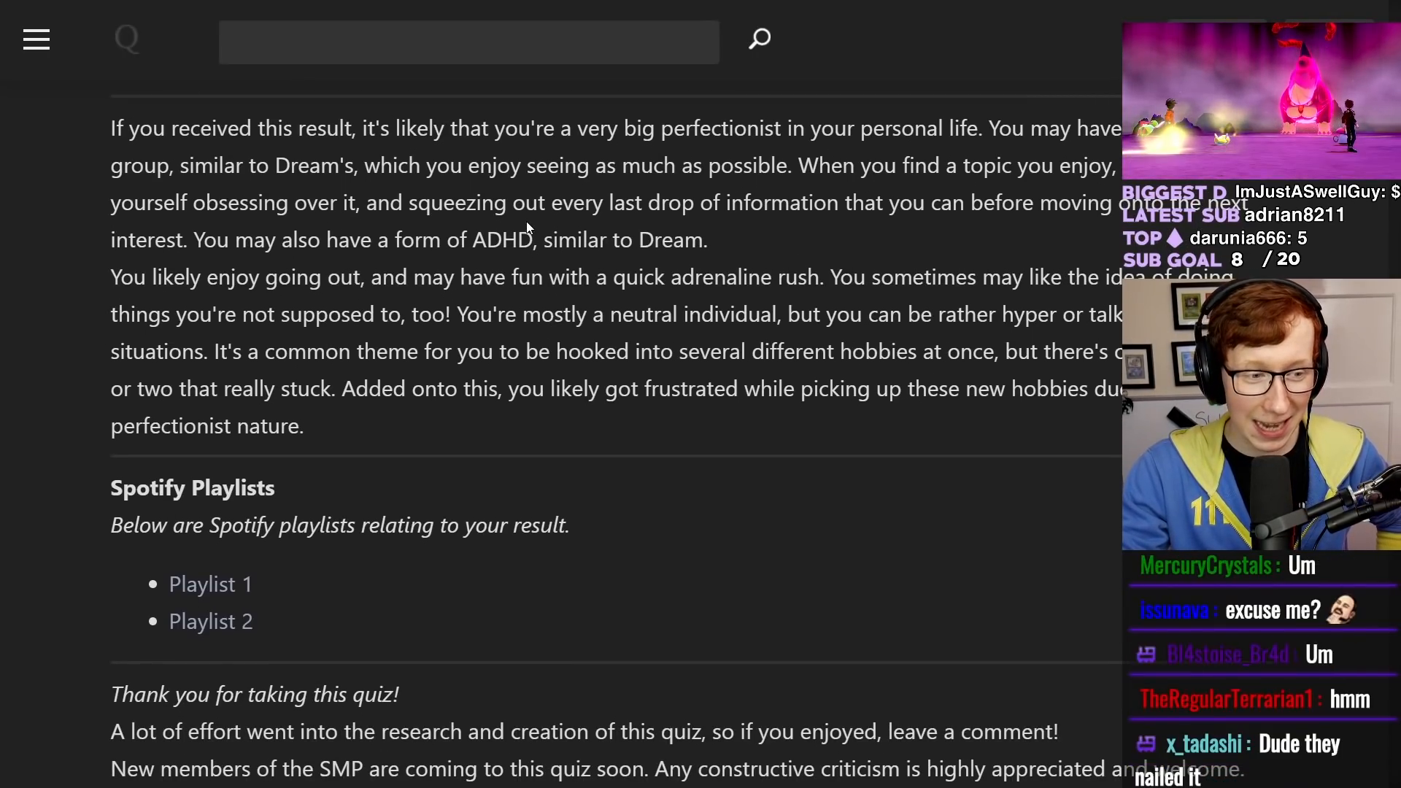
{"action": "scroll", "scroll_direction": "up", "scroll_amount": 3}
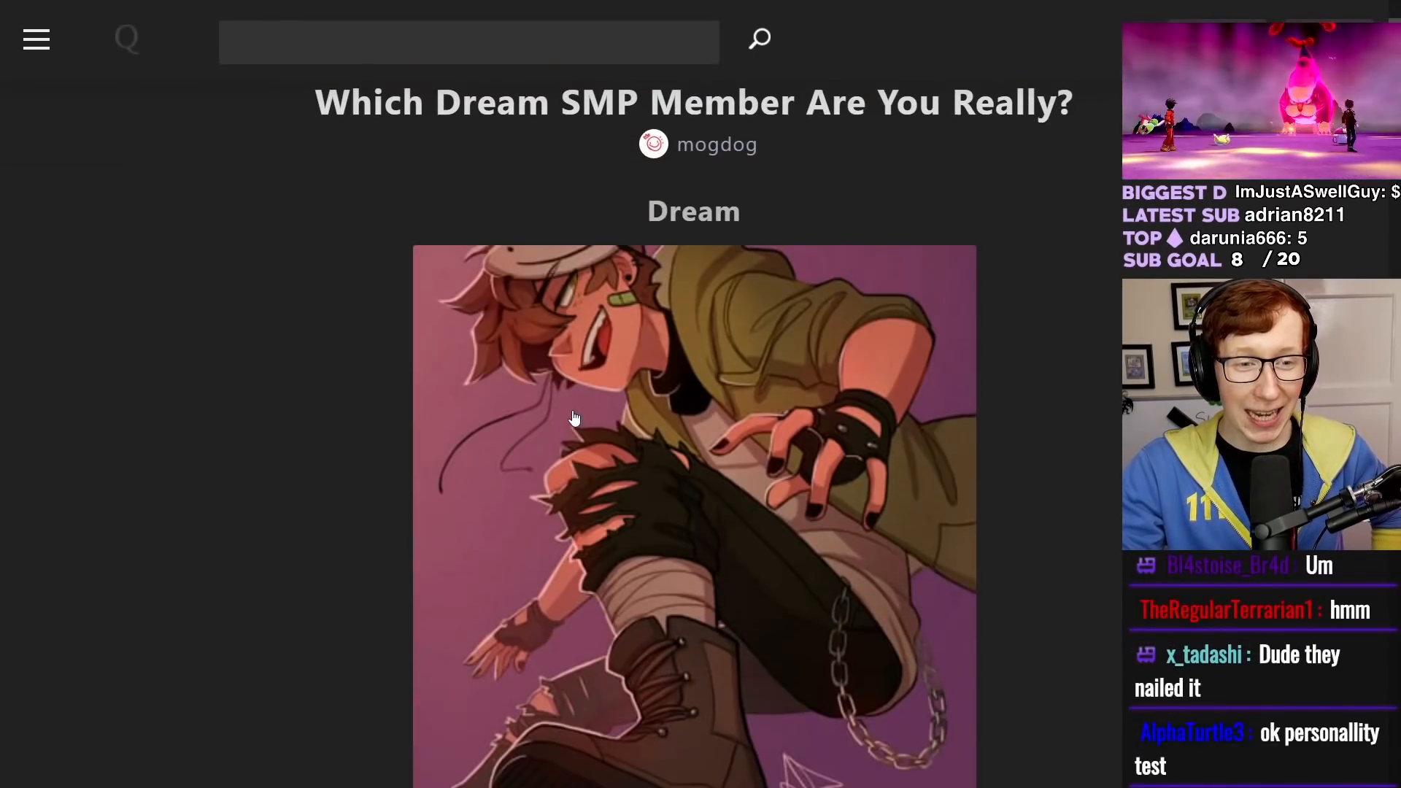
{"action": "scroll", "scroll_direction": "down", "scroll_amount": 3}
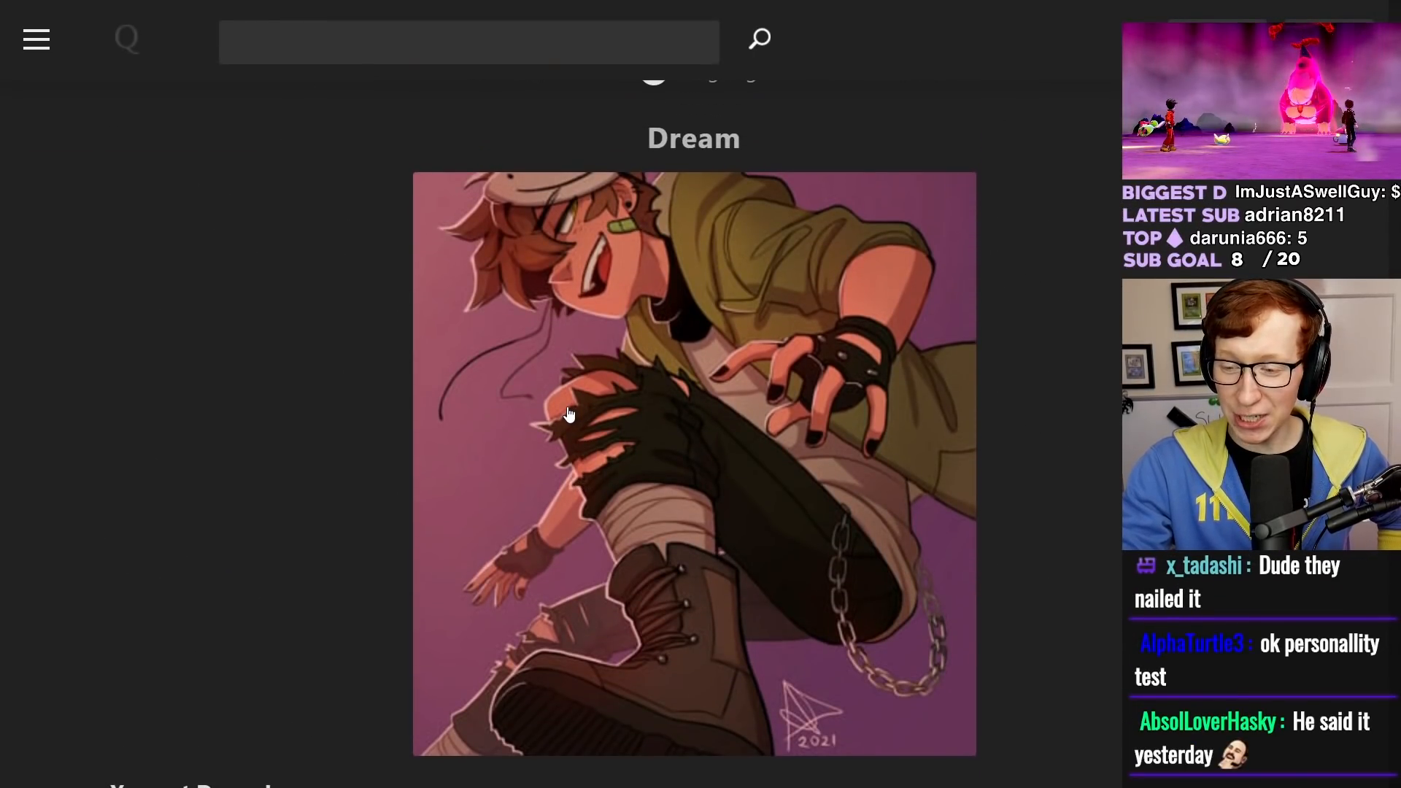